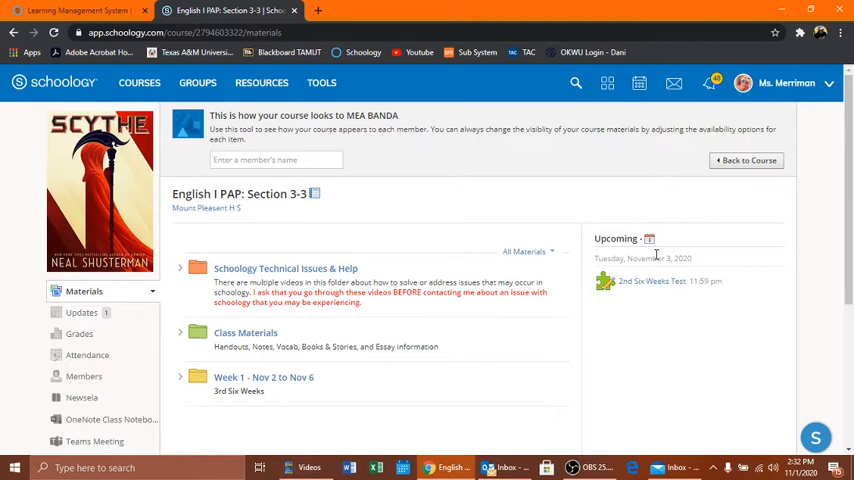
{"action": "mouse_move", "coordinate": [470, 396]}
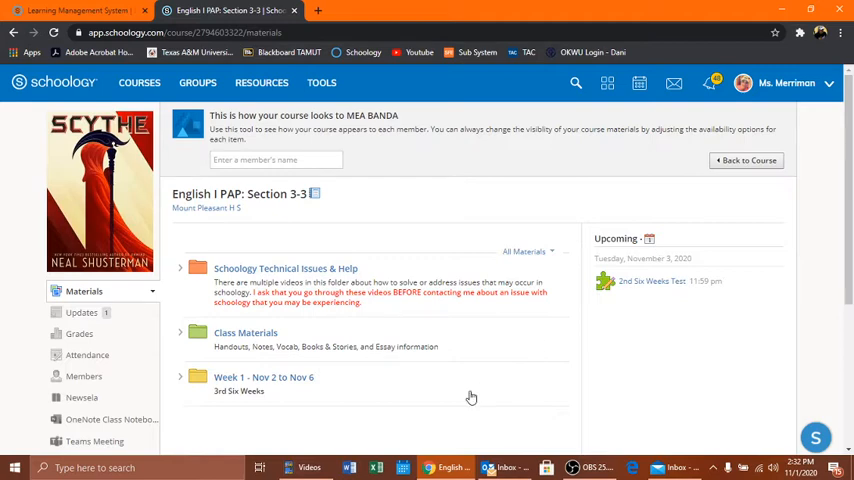
Step: Navigate through Week 1 - Nov 2 to Nov 6 into the 2nd Six Weeks Test Information folder
{"action": "scroll", "scroll_direction": "down", "scroll_amount": 3}
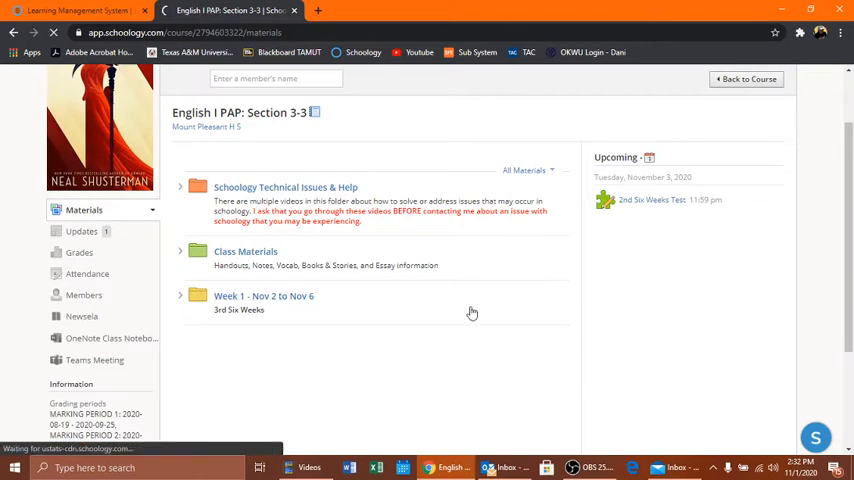
{"action": "left_click", "coordinate": [264, 296]}
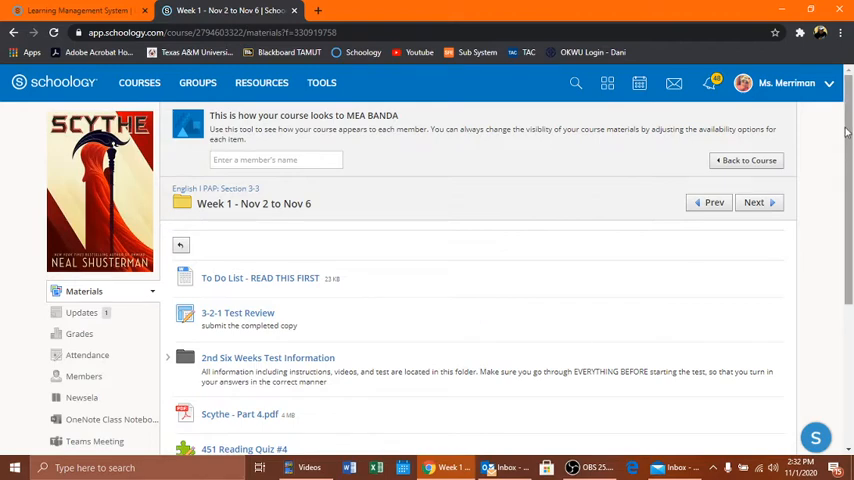
{"action": "scroll", "scroll_direction": "down", "scroll_amount": 3}
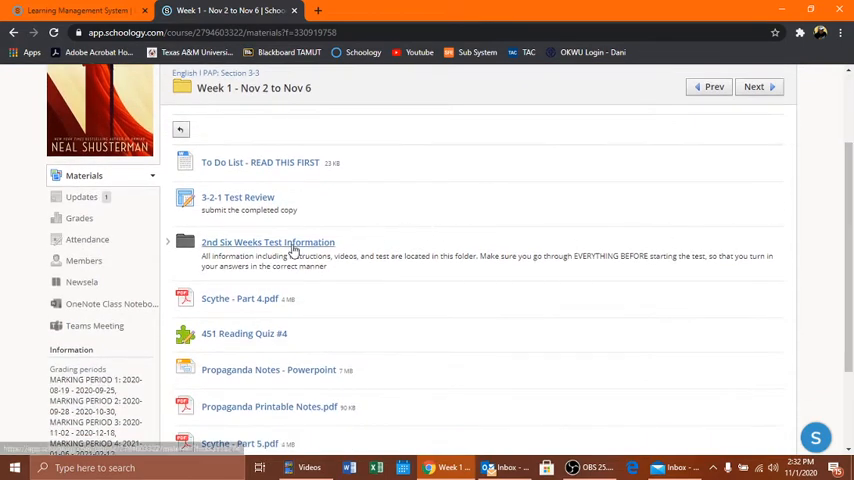
{"action": "left_click", "coordinate": [268, 242]}
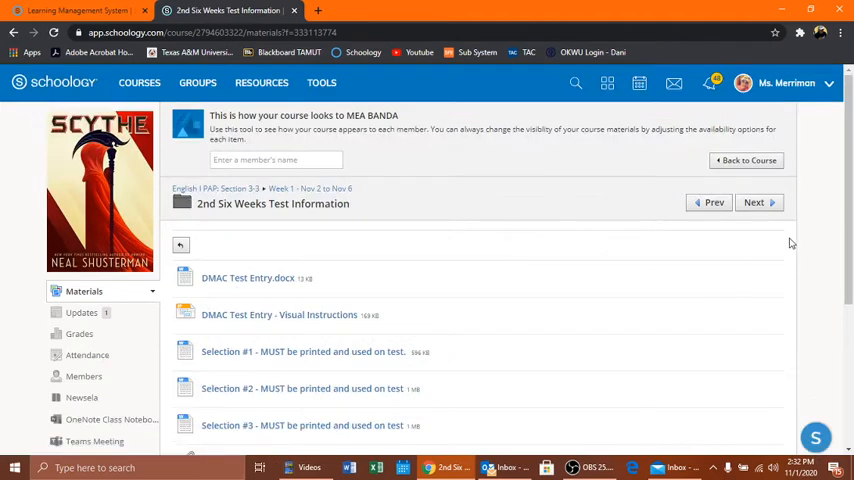
{"action": "scroll", "scroll_direction": "down", "scroll_amount": 3}
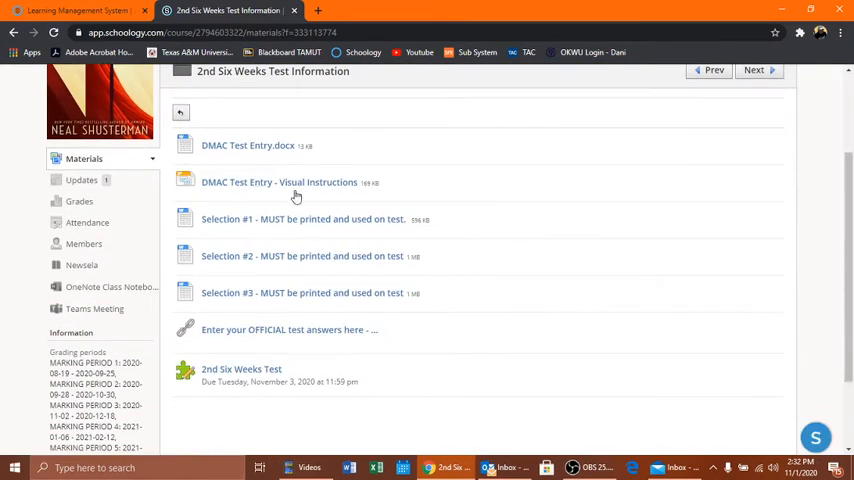
{"action": "mouse_move", "coordinate": [322, 204]}
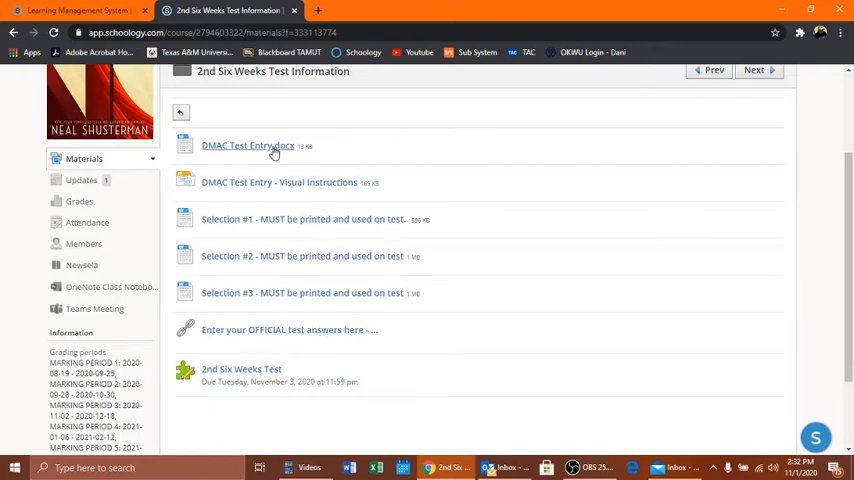
{"action": "left_click", "coordinate": [248, 144]}
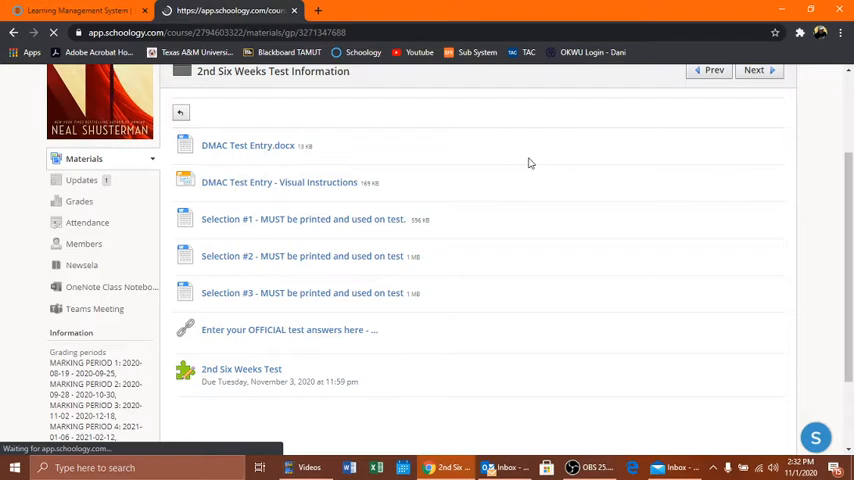
{"action": "left_click", "coordinate": [248, 144]}
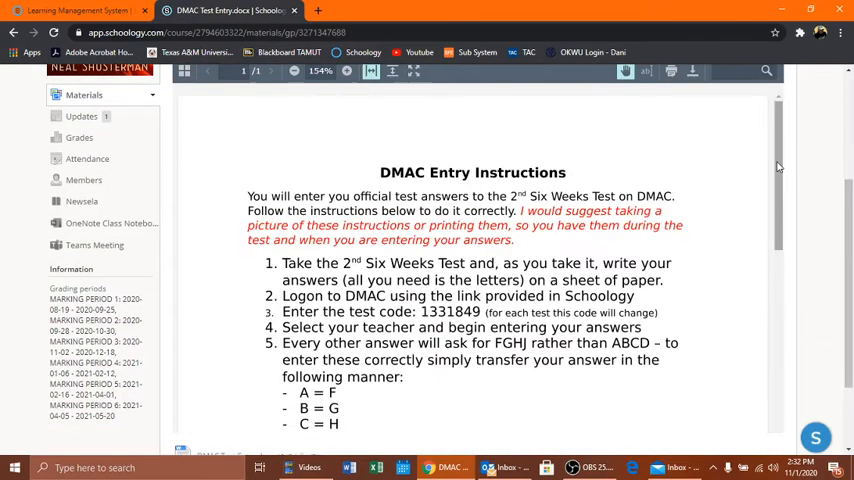
{"action": "scroll", "scroll_direction": "down", "scroll_amount": 3}
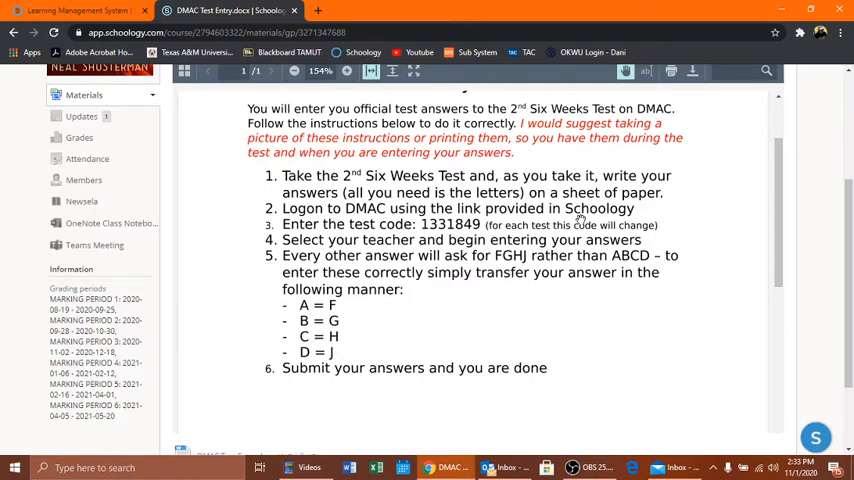
{"action": "mouse_move", "coordinate": [496, 278]}
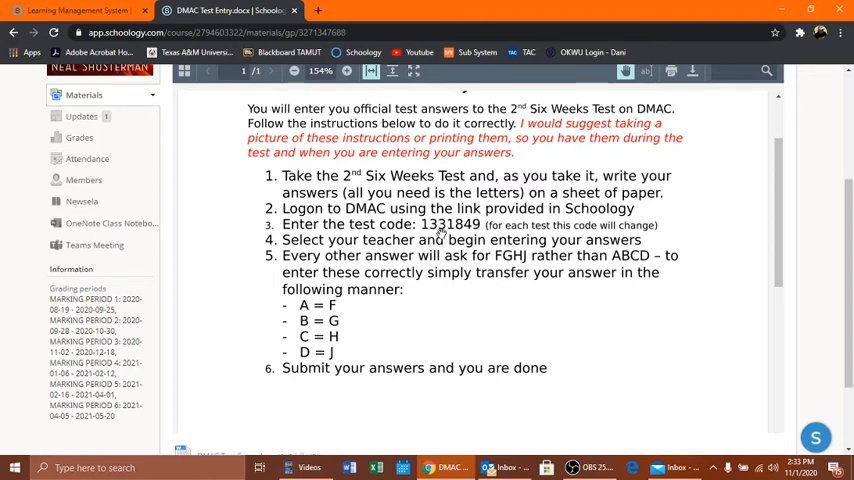
{"action": "mouse_move", "coordinate": [444, 232]}
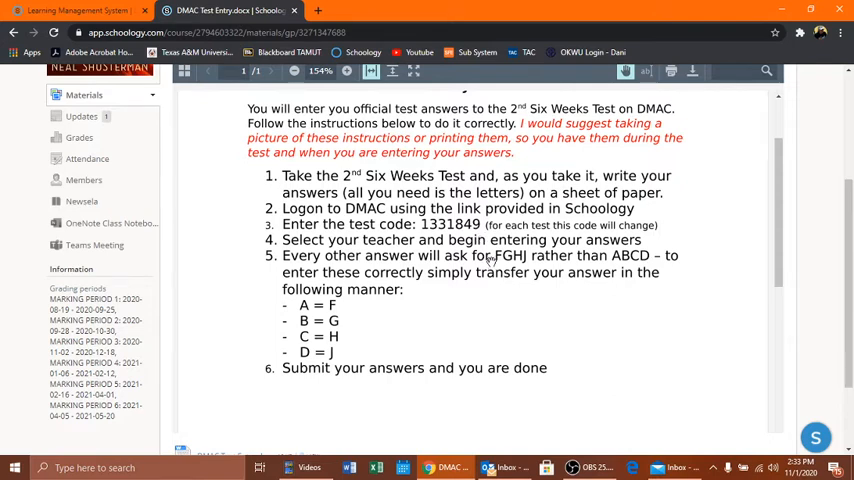
{"action": "mouse_move", "coordinate": [450, 308]}
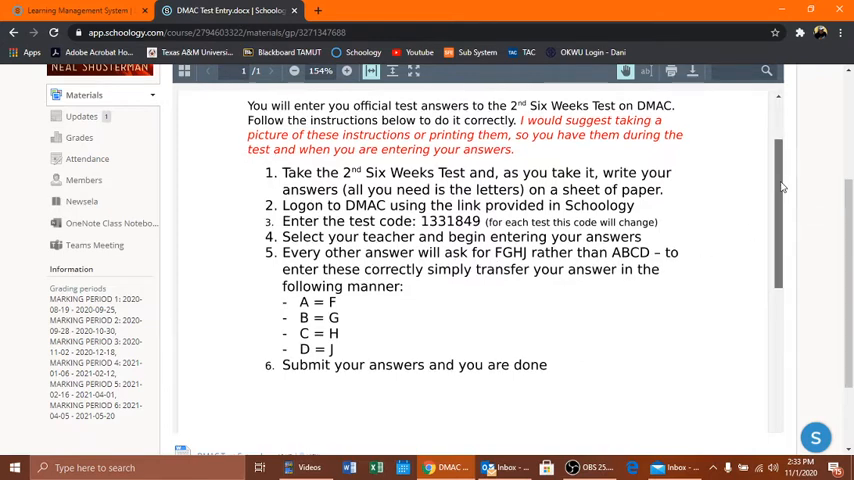
{"action": "scroll", "scroll_direction": "down", "scroll_amount": 3}
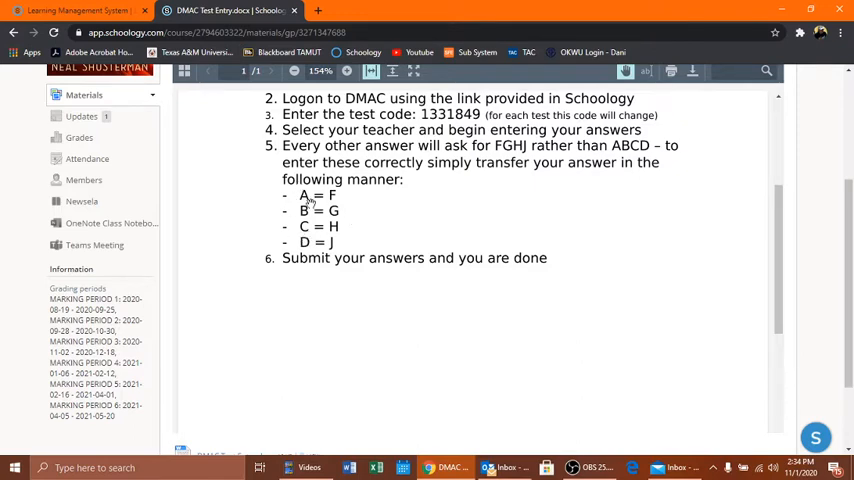
{"action": "mouse_move", "coordinate": [324, 280]}
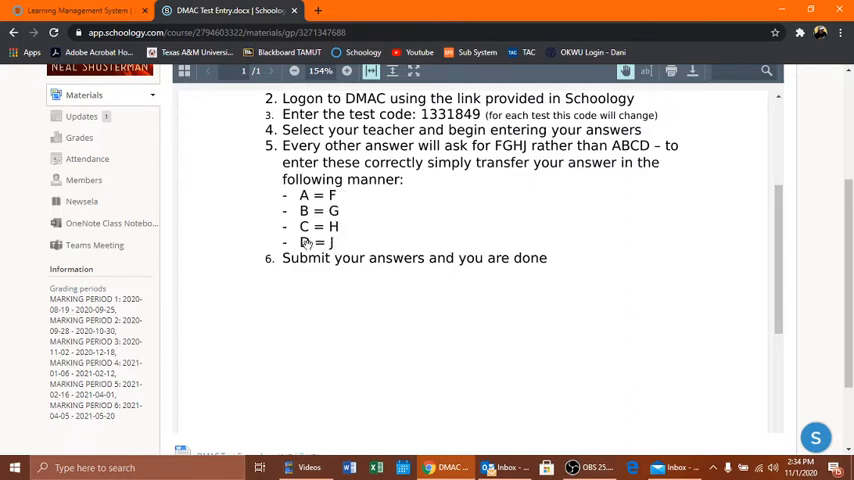
{"action": "mouse_move", "coordinate": [326, 270]}
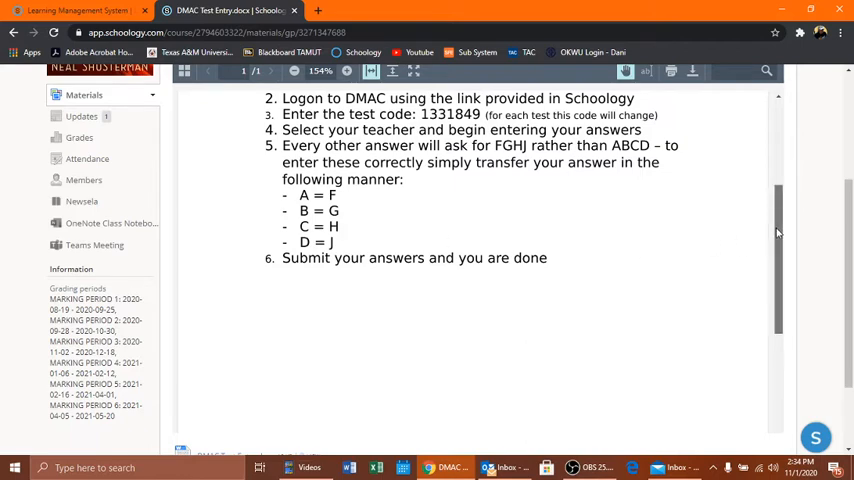
{"action": "scroll", "scroll_direction": "up", "scroll_amount": 3}
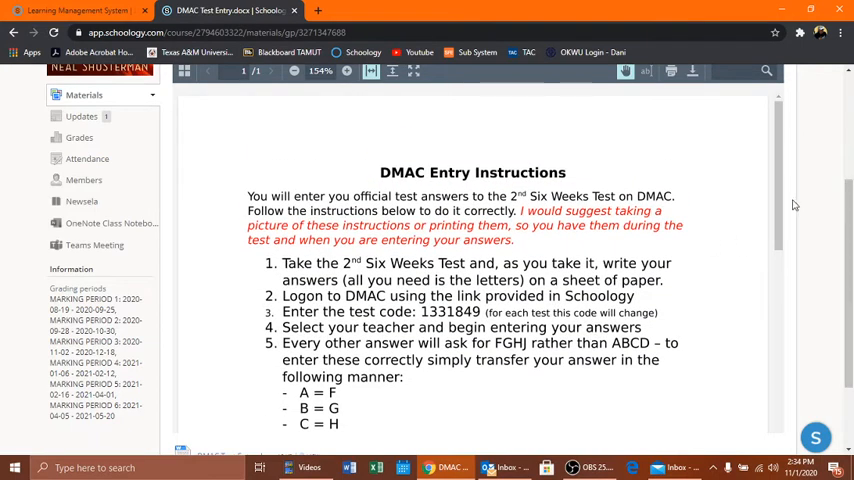
{"action": "scroll", "scroll_direction": "down", "scroll_amount": 3}
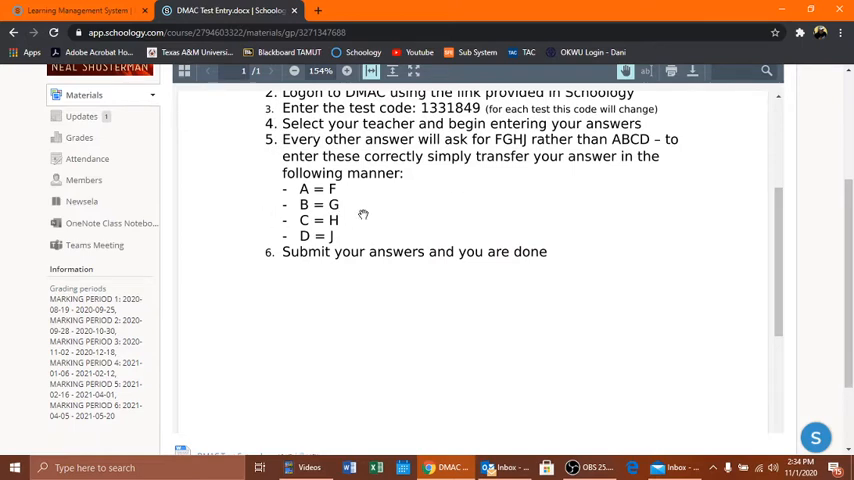
{"action": "mouse_move", "coordinate": [482, 260]}
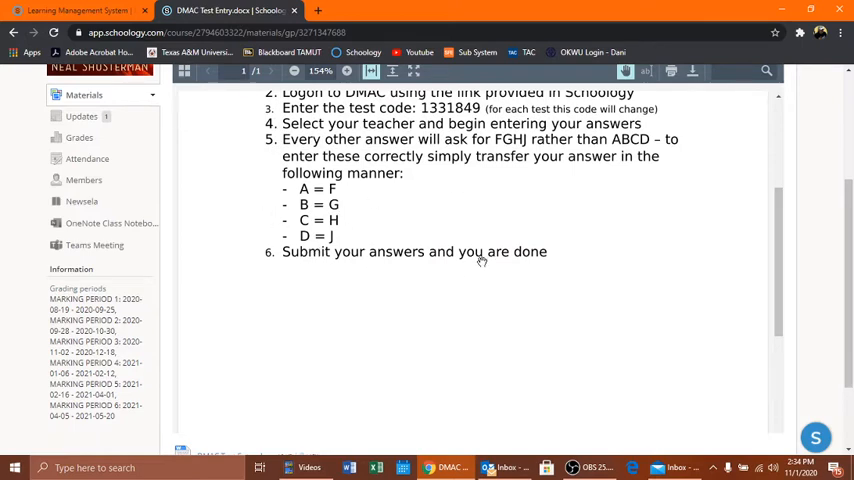
{"action": "scroll", "scroll_direction": "up", "scroll_amount": 3}
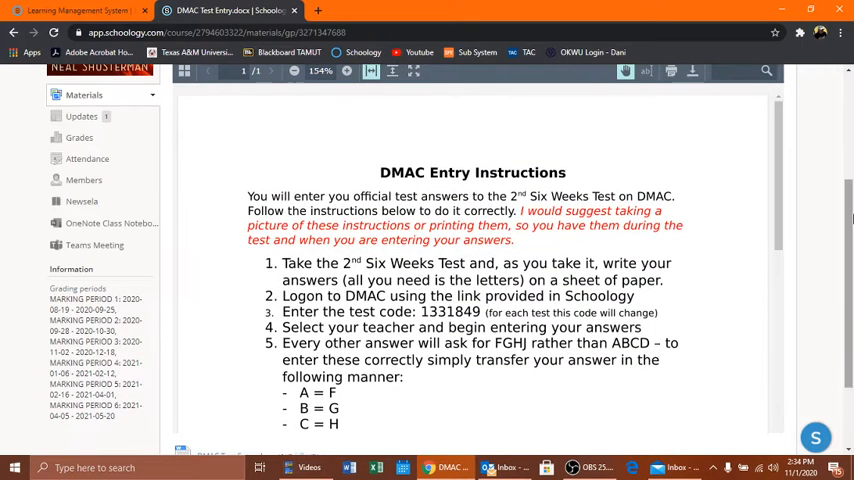
{"action": "scroll", "scroll_direction": "up", "scroll_amount": 3}
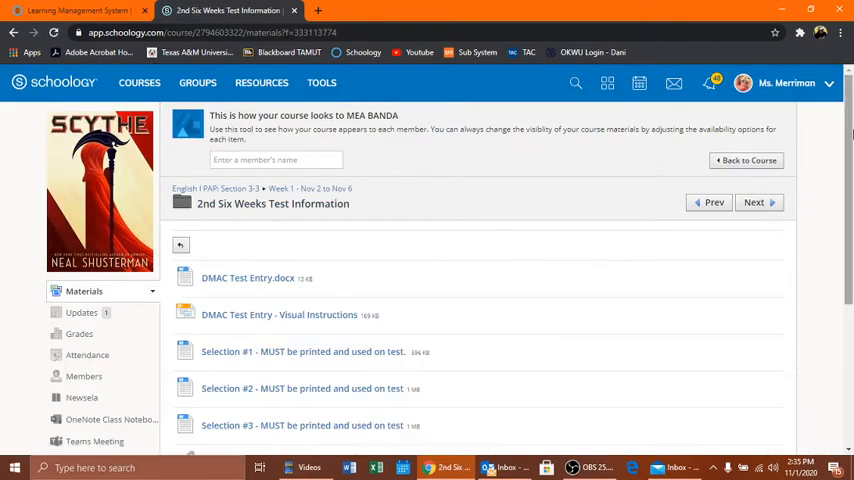
Step: Open the 'DMAC Test Entry - Visual Instructions' document from the folder list
{"action": "scroll", "scroll_direction": "down", "scroll_amount": 3}
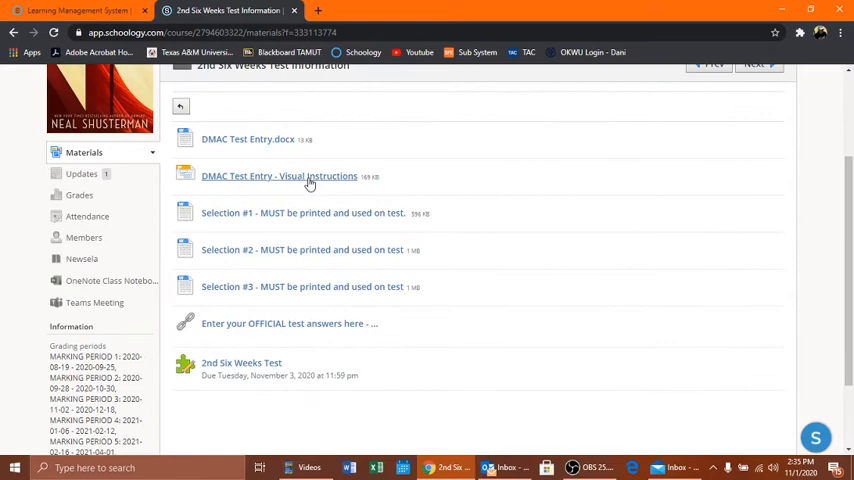
{"action": "left_click", "coordinate": [280, 176]}
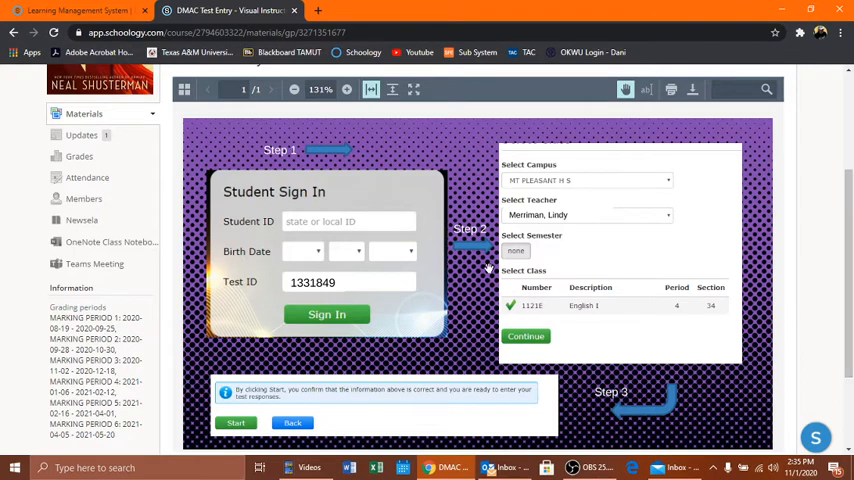
{"action": "mouse_move", "coordinate": [420, 358]}
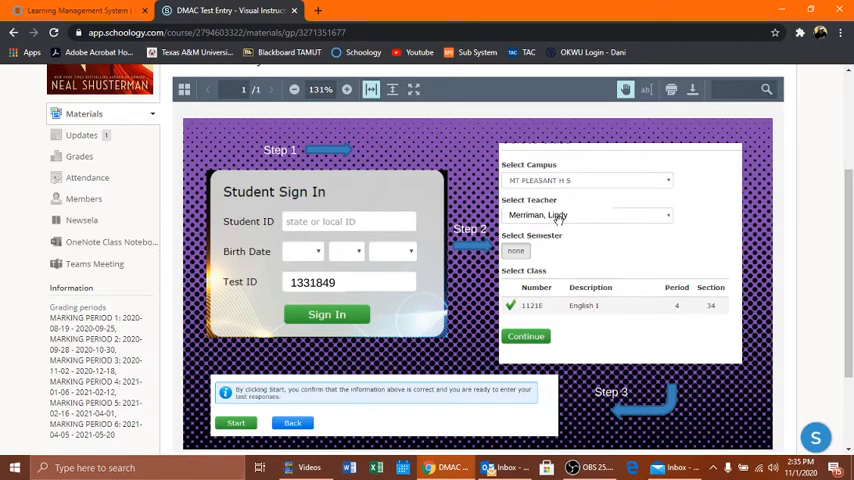
{"action": "mouse_move", "coordinate": [696, 316]}
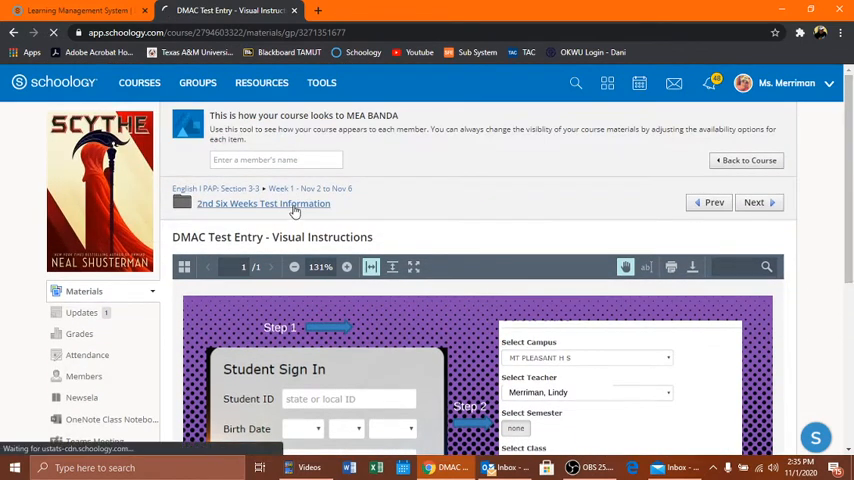
Step: Return to the test folder and open 'Selection #1 - MUST be printed and used on test', scrolling the passage
{"action": "left_click", "coordinate": [264, 204]}
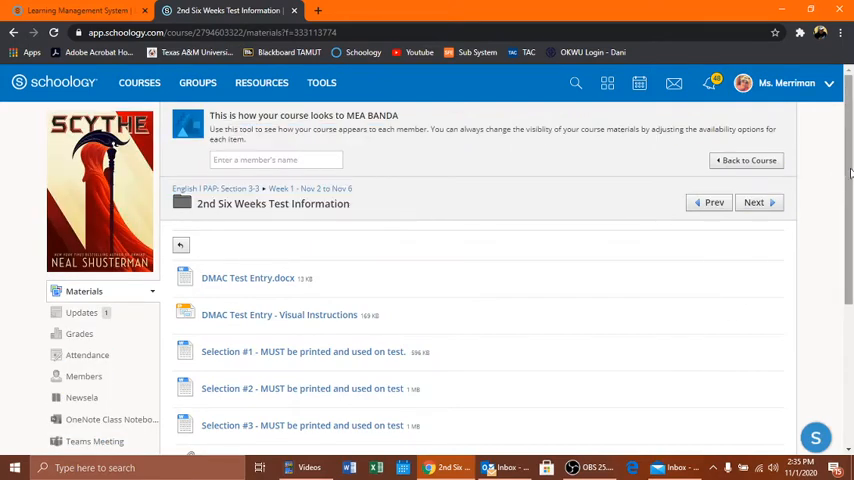
{"action": "scroll", "scroll_direction": "down", "scroll_amount": 3}
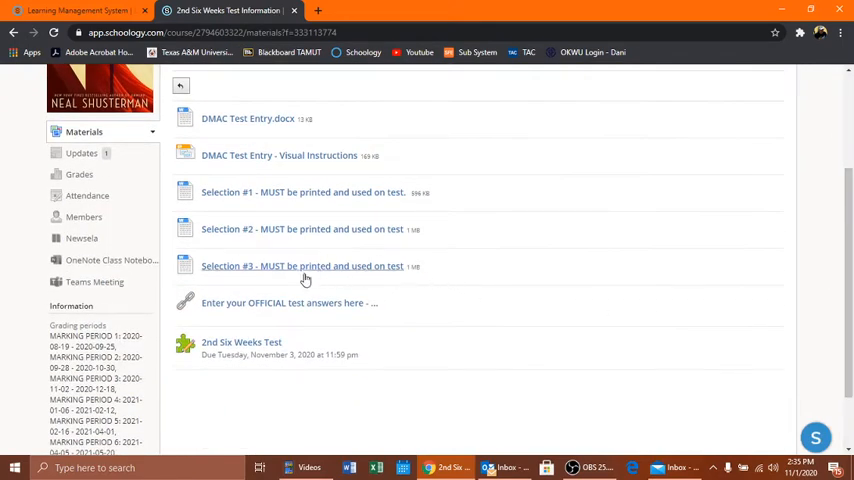
{"action": "mouse_move", "coordinate": [228, 242]}
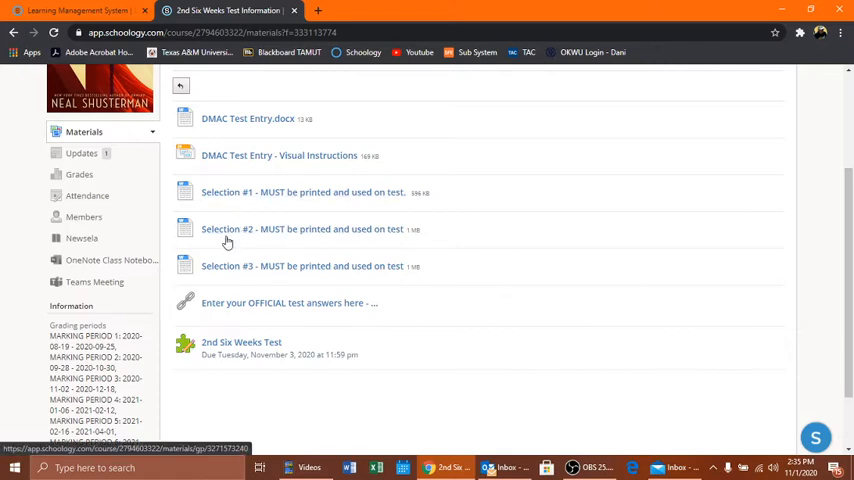
{"action": "mouse_move", "coordinate": [230, 266]}
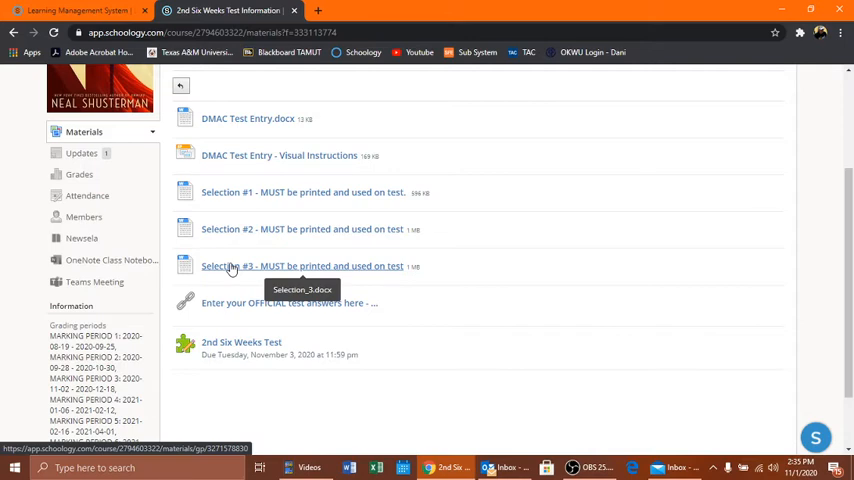
{"action": "mouse_move", "coordinate": [244, 192]}
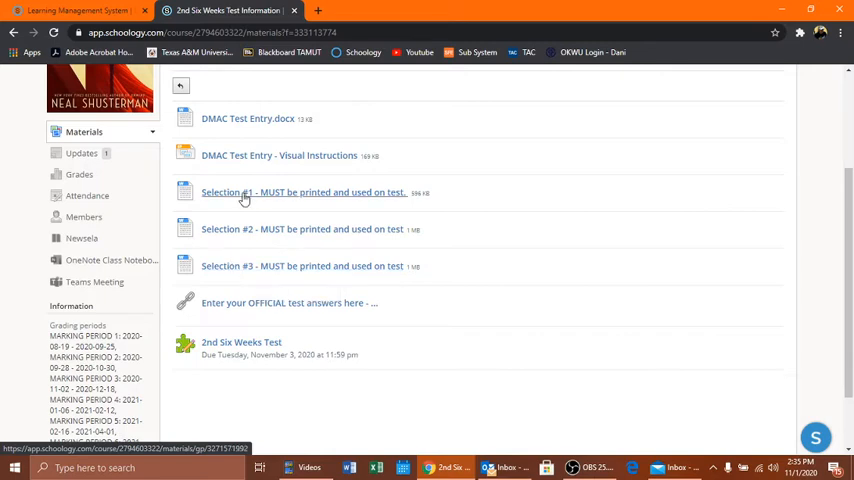
{"action": "left_click", "coordinate": [304, 192]}
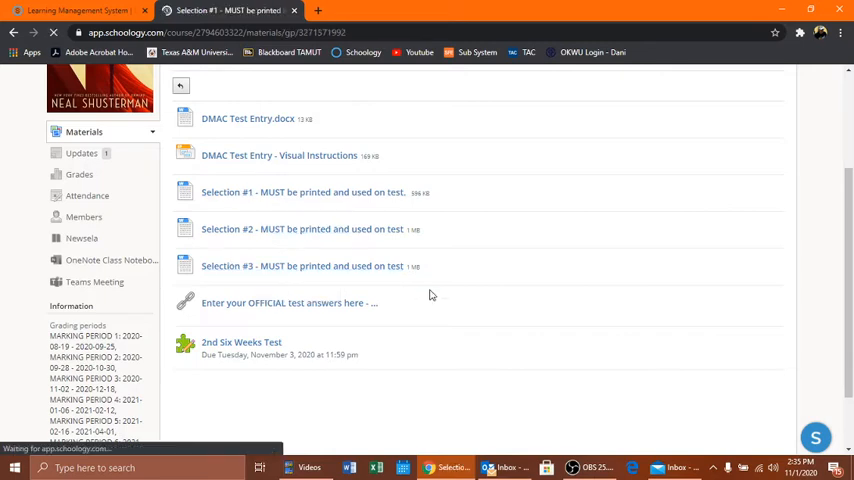
{"action": "left_click", "coordinate": [304, 192]}
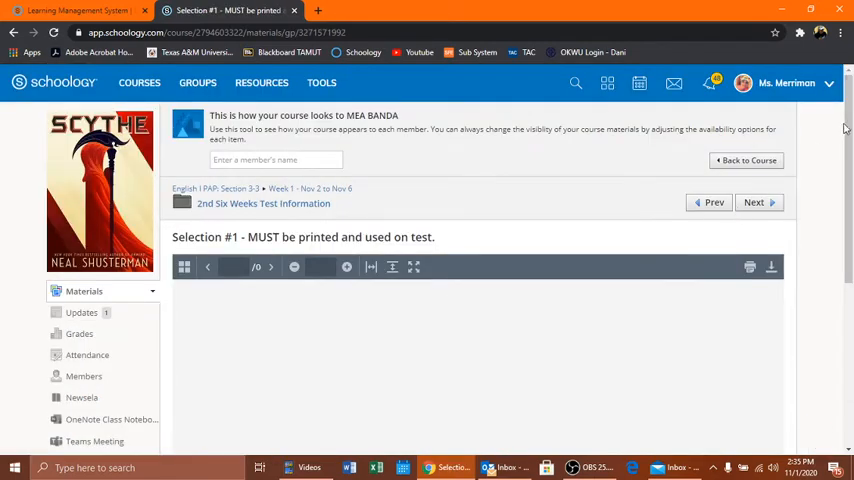
{"action": "scroll", "scroll_direction": "down", "scroll_amount": 3}
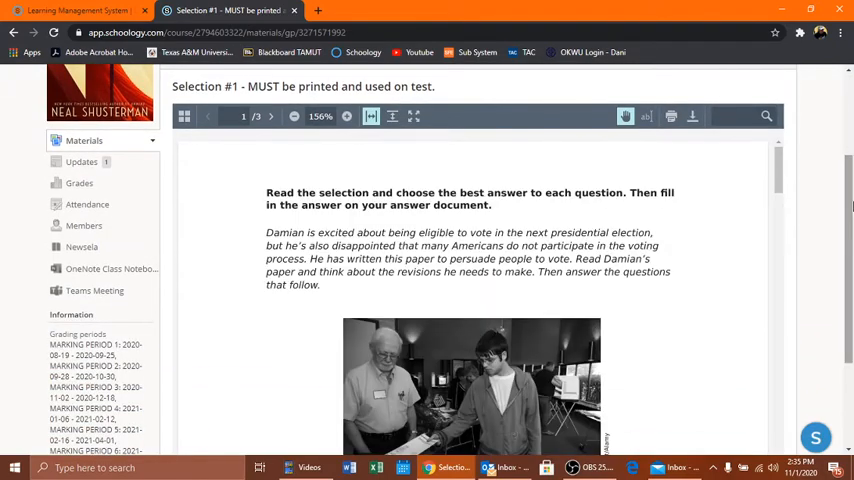
{"action": "scroll", "scroll_direction": "down", "scroll_amount": 3}
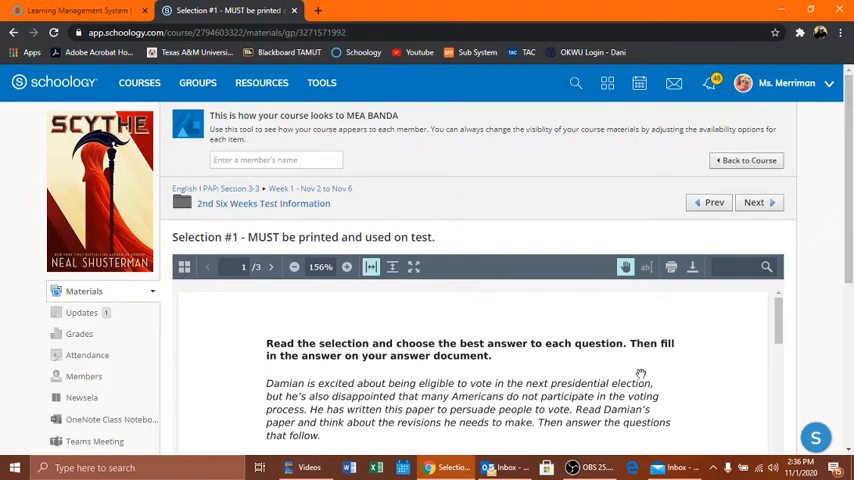
{"action": "mouse_move", "coordinate": [672, 266]}
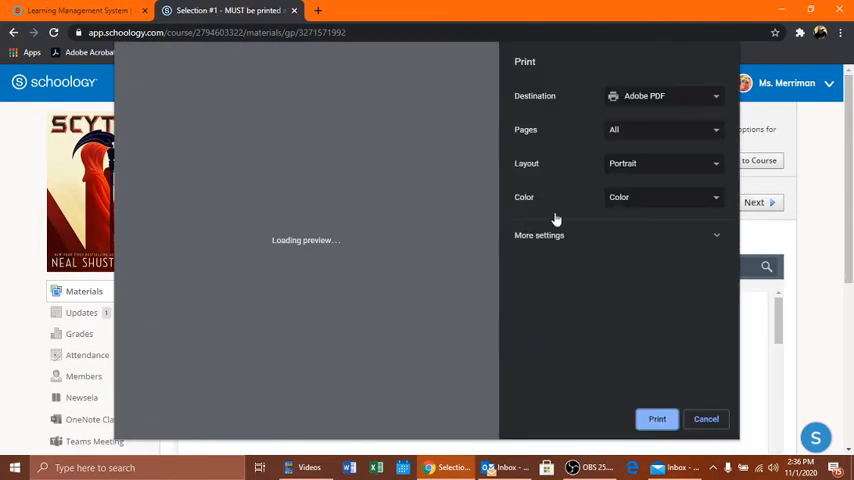
Step: Cancel the print options for the Selection #1 passage without printing
{"action": "left_click", "coordinate": [706, 420]}
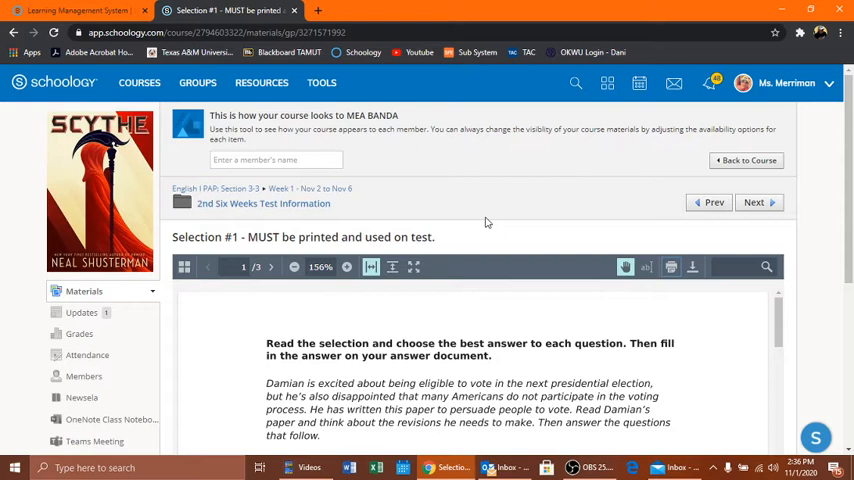
{"action": "mouse_move", "coordinate": [264, 196]}
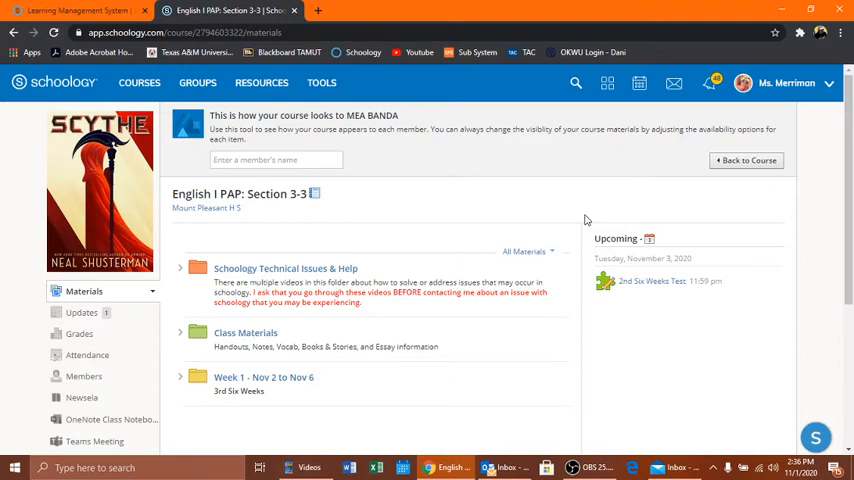
Step: From course materials, re-enter Week 1 - Nov 2 to Nov 6 and the 2nd Six Weeks Test Information folder
{"action": "scroll", "scroll_direction": "down", "scroll_amount": 3}
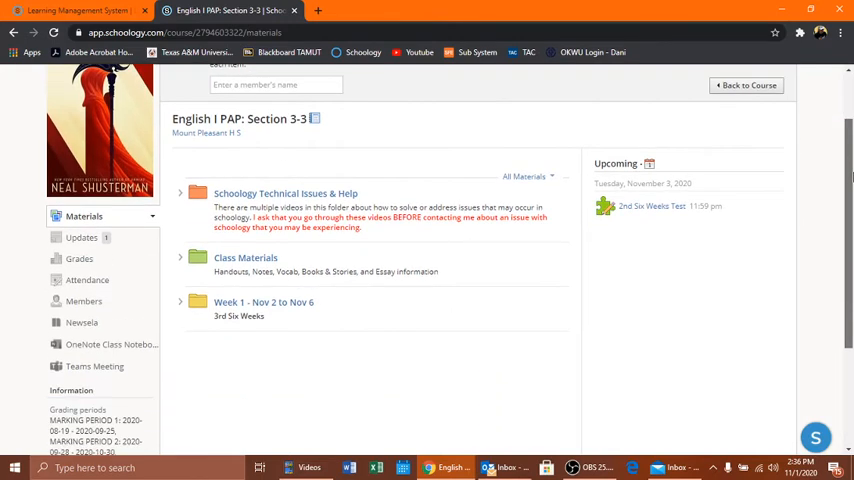
{"action": "scroll", "scroll_direction": "down", "scroll_amount": 3}
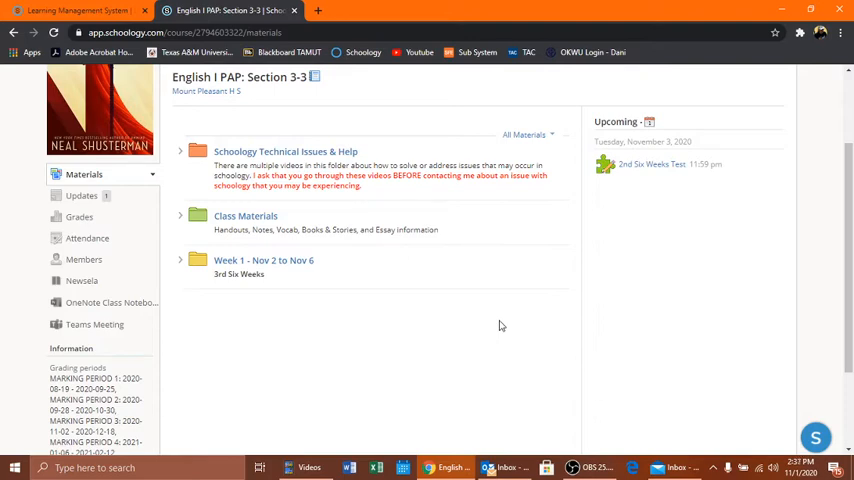
{"action": "mouse_move", "coordinate": [276, 276]}
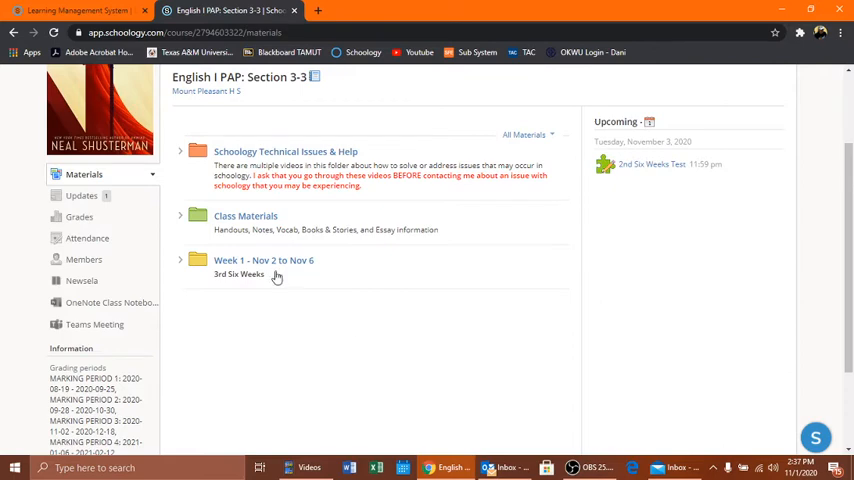
{"action": "left_click", "coordinate": [264, 260]}
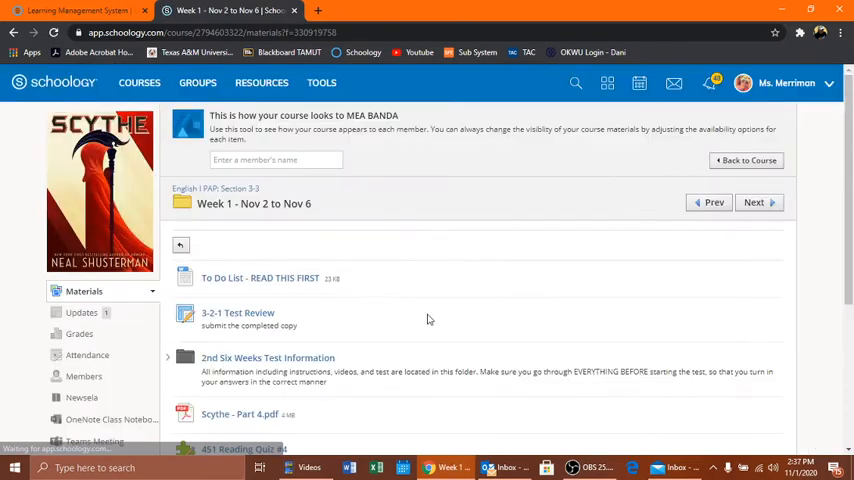
{"action": "scroll", "scroll_direction": "down", "scroll_amount": 3}
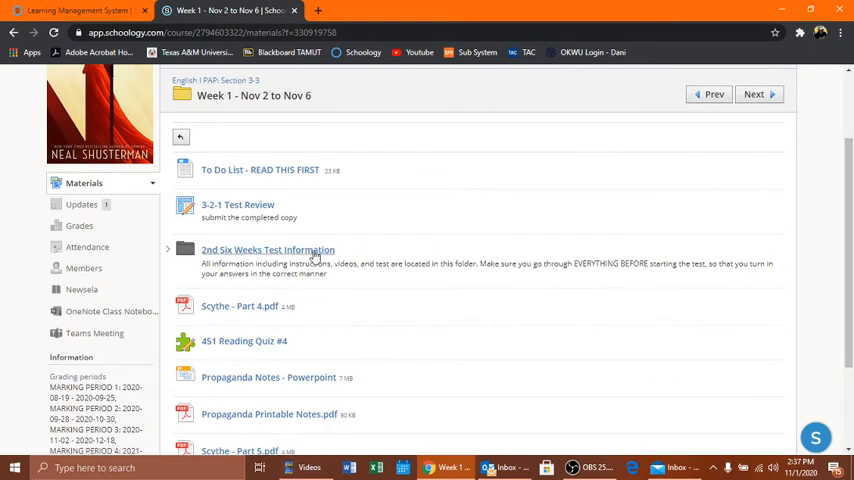
{"action": "left_click", "coordinate": [268, 250]}
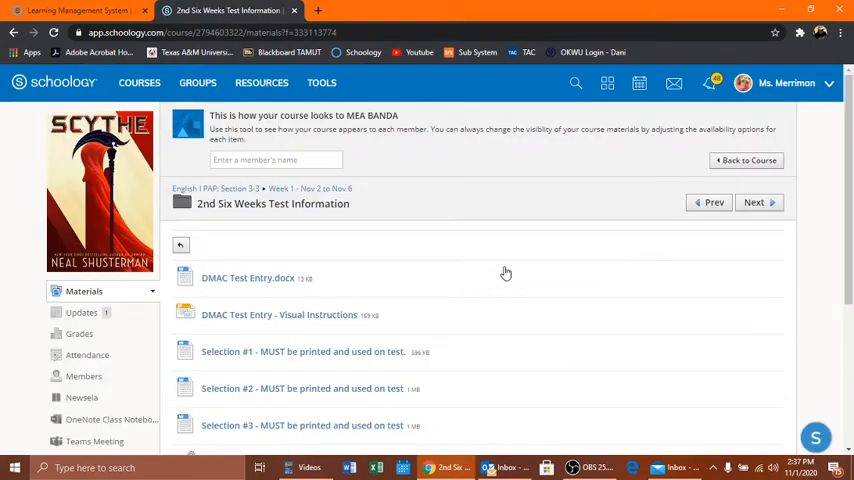
{"action": "scroll", "scroll_direction": "down", "scroll_amount": 3}
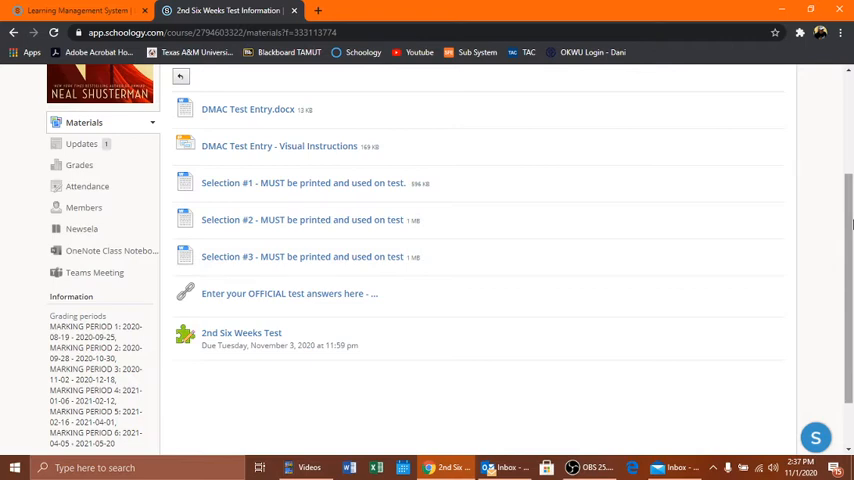
{"action": "mouse_move", "coordinate": [816, 260]}
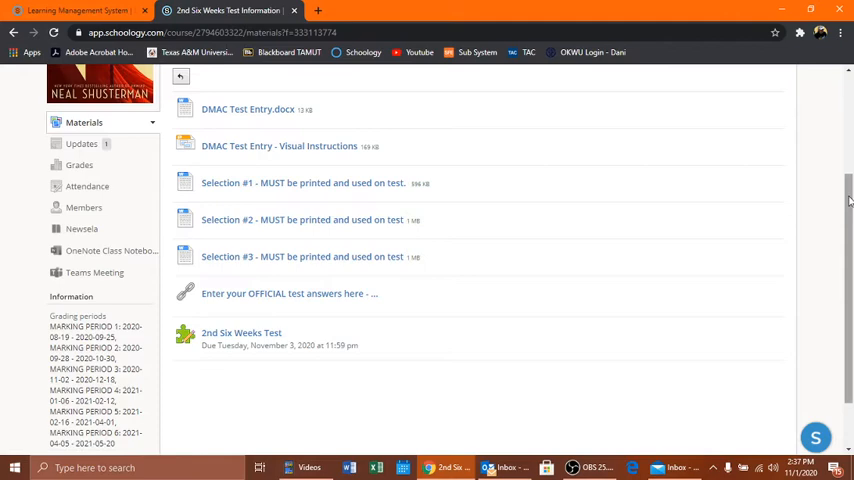
{"action": "scroll", "scroll_direction": "down", "scroll_amount": 3}
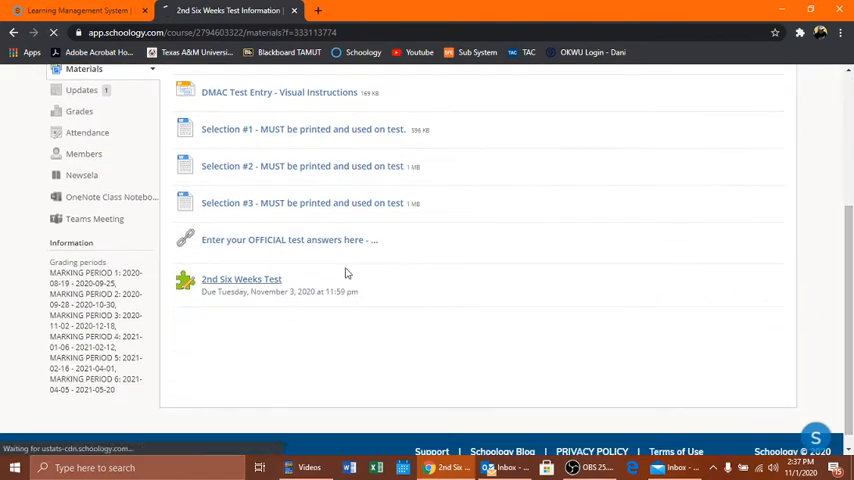
Step: Open the 2nd Six Weeks Test assessment and highlight its submission date range
{"action": "left_click", "coordinate": [240, 280]}
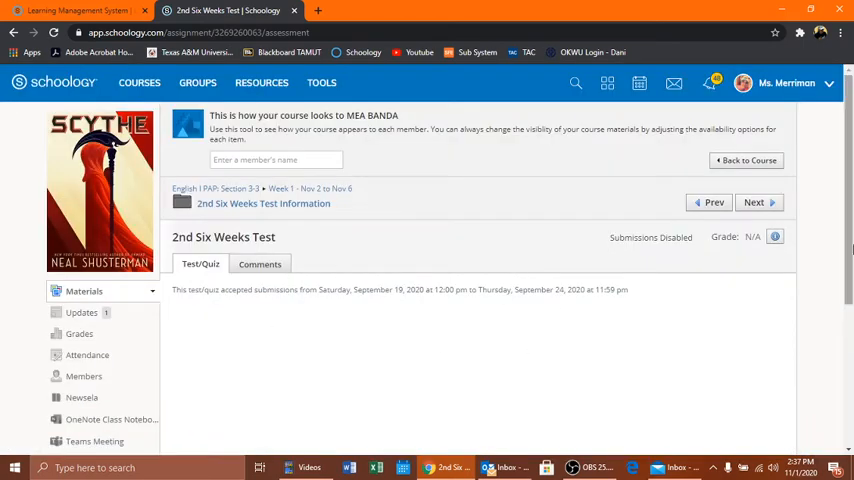
{"action": "scroll", "scroll_direction": "down", "scroll_amount": 3}
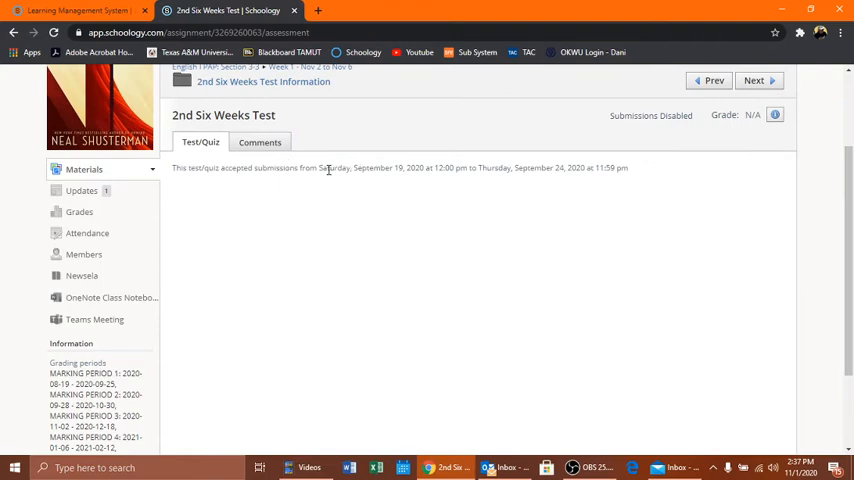
{"action": "left_click_drag", "start_coordinate": [322, 168], "coordinate": [628, 168]}
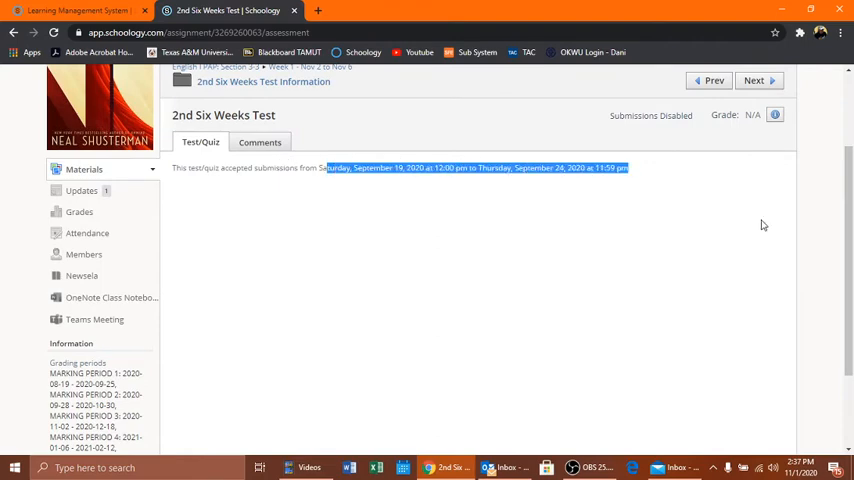
{"action": "scroll", "scroll_direction": "down", "scroll_amount": 3}
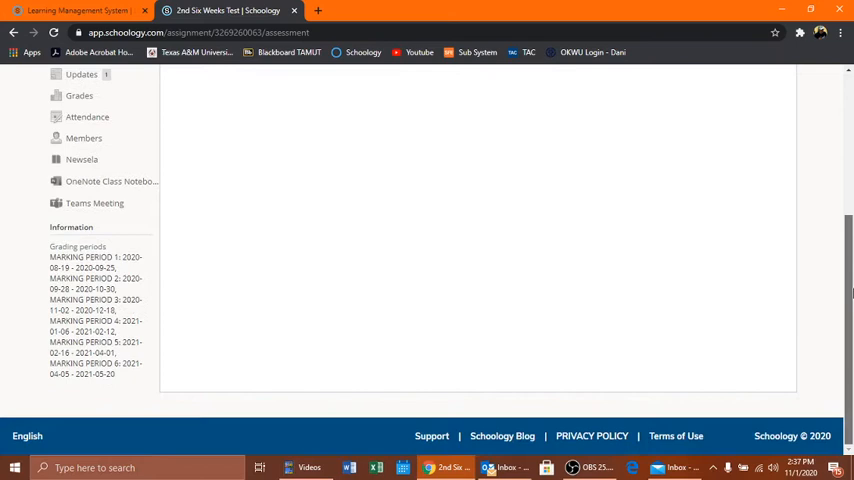
{"action": "scroll", "scroll_direction": "up", "scroll_amount": 3}
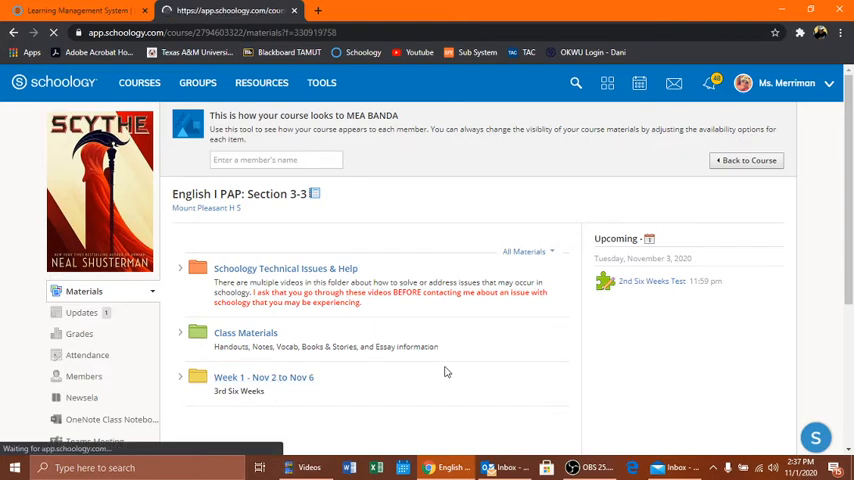
Step: Go back into Week 1 and the 2nd Six Weeks Test Information folder, scrolling to the test links
{"action": "left_click", "coordinate": [264, 376]}
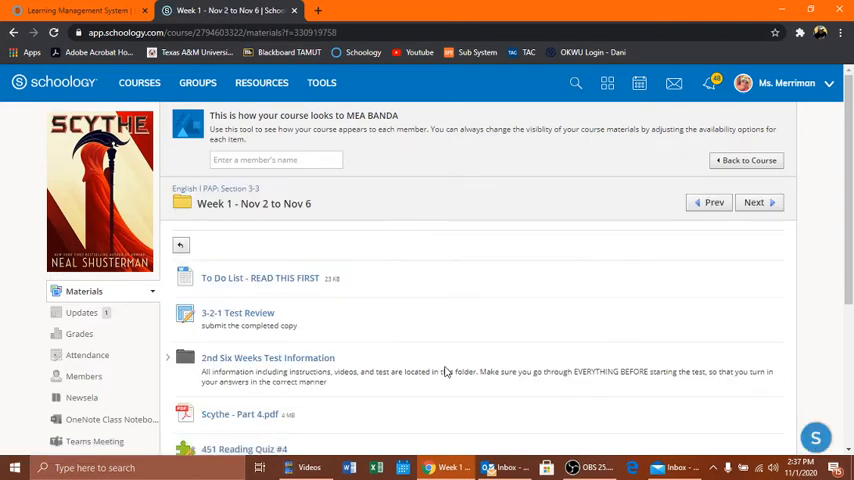
{"action": "left_click", "coordinate": [268, 356]}
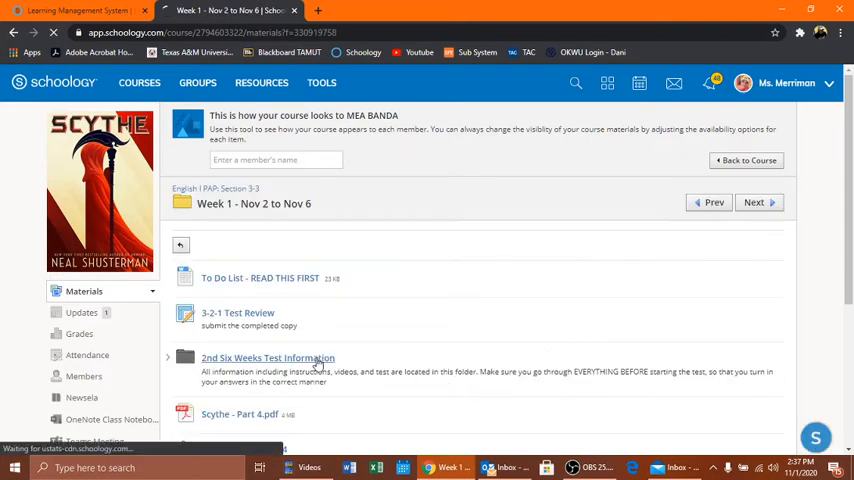
{"action": "left_click", "coordinate": [268, 358]}
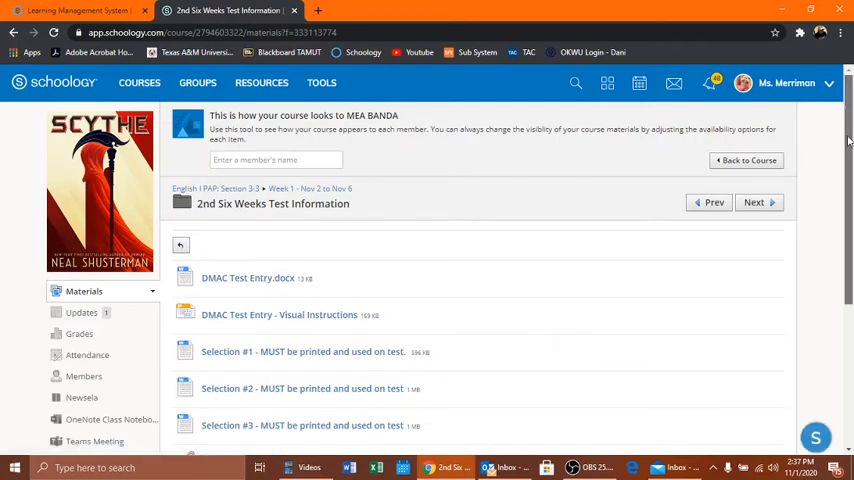
{"action": "scroll", "scroll_direction": "down", "scroll_amount": 3}
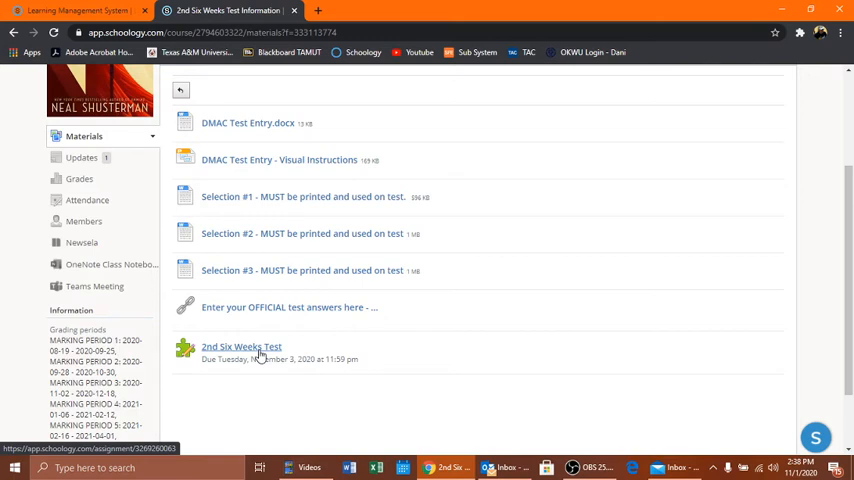
{"action": "mouse_move", "coordinate": [328, 330]}
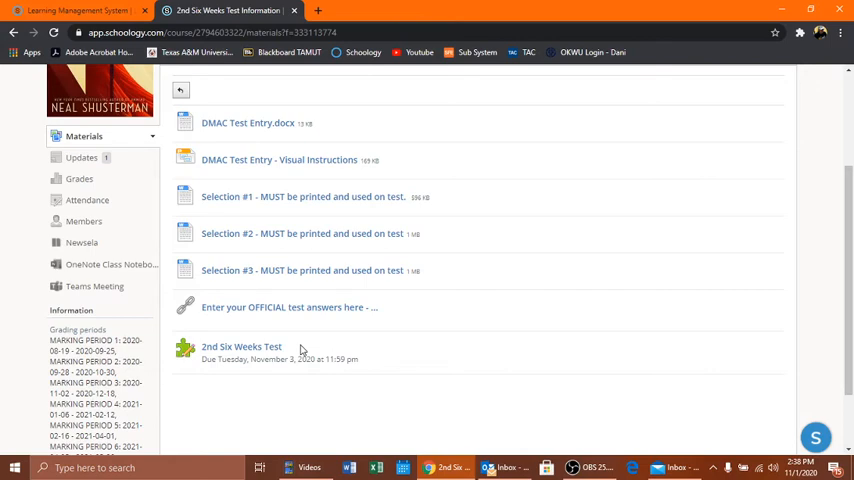
{"action": "mouse_move", "coordinate": [270, 308]}
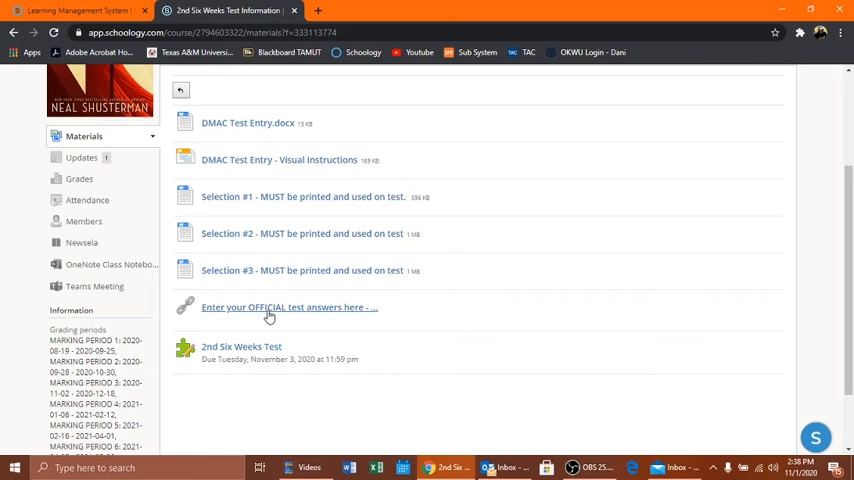
Step: Open the DMAC official test entry page and begin the Student ID field
{"action": "left_click", "coordinate": [288, 308]}
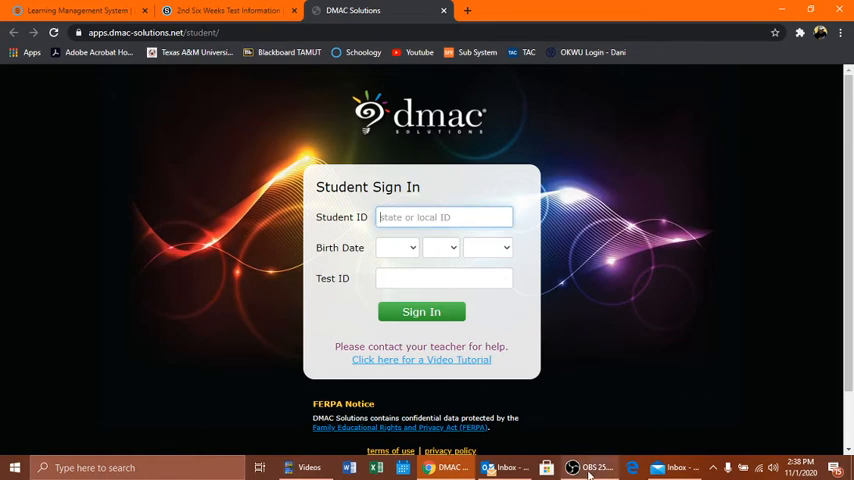
{"action": "left_click", "coordinate": [588, 468]}
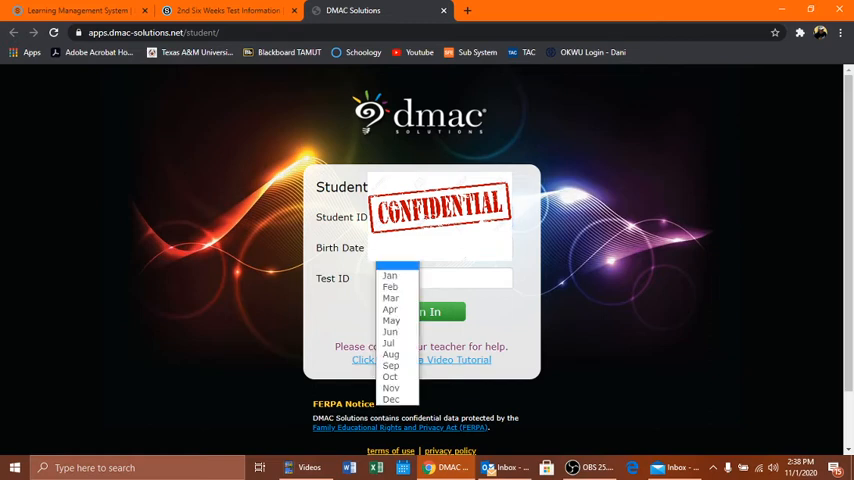
{"action": "mouse_move", "coordinate": [392, 320]}
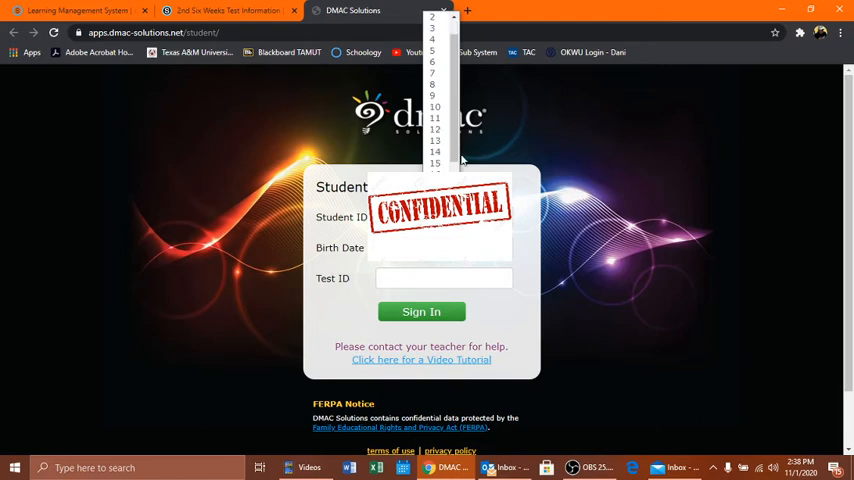
{"action": "scroll", "scroll_direction": "down", "scroll_amount": 3}
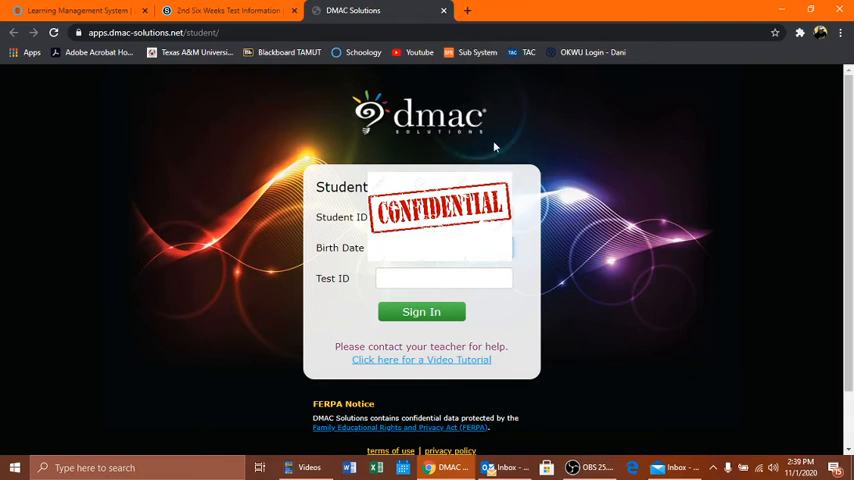
{"action": "left_click", "coordinate": [444, 278]}
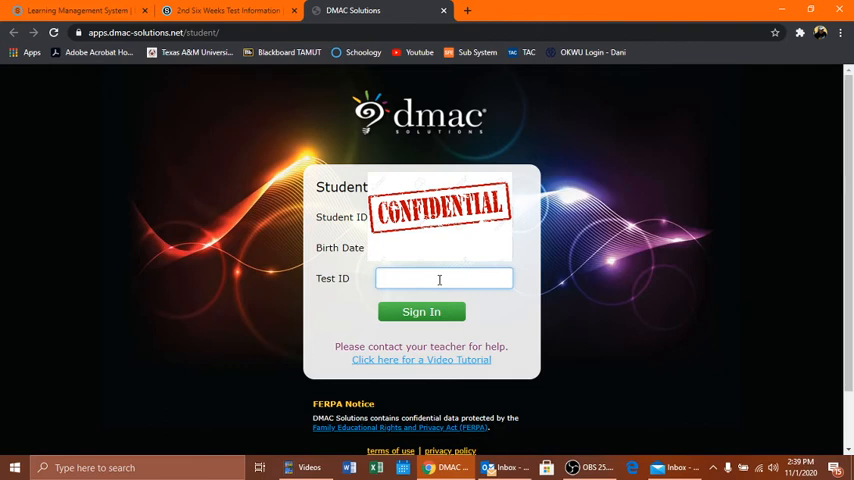
{"action": "type", "text": "1331"}
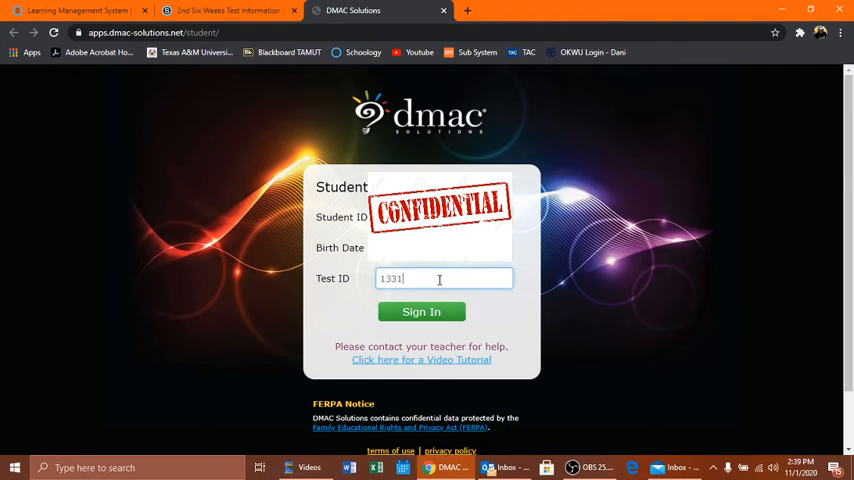
{"action": "type", "text": "849"}
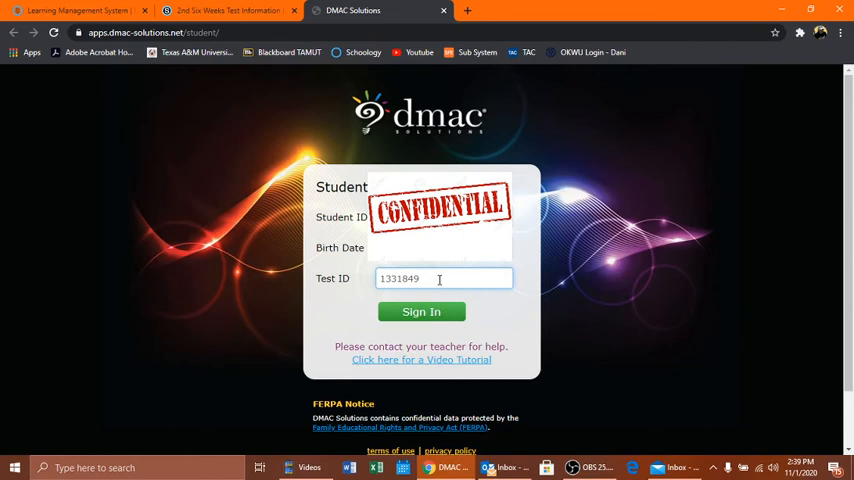
{"action": "left_click", "coordinate": [420, 312]}
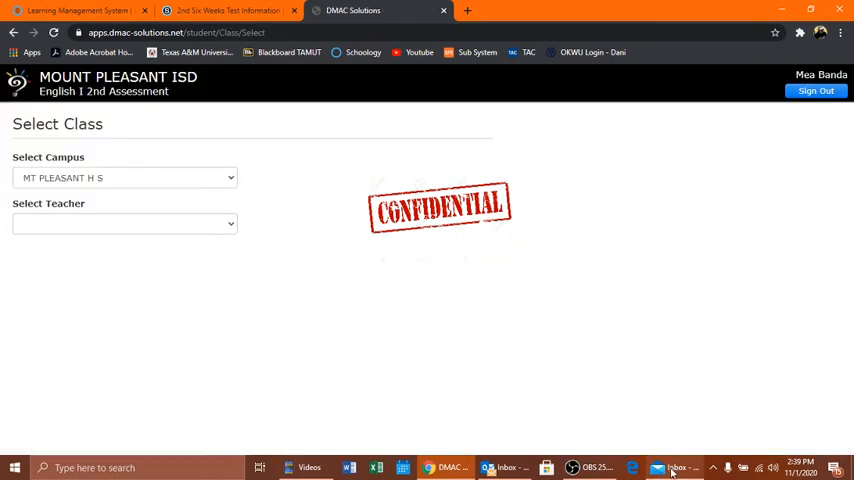
Step: Select teacher Merriman and continue with the English I PAP class 1130QE
{"action": "left_click", "coordinate": [588, 468]}
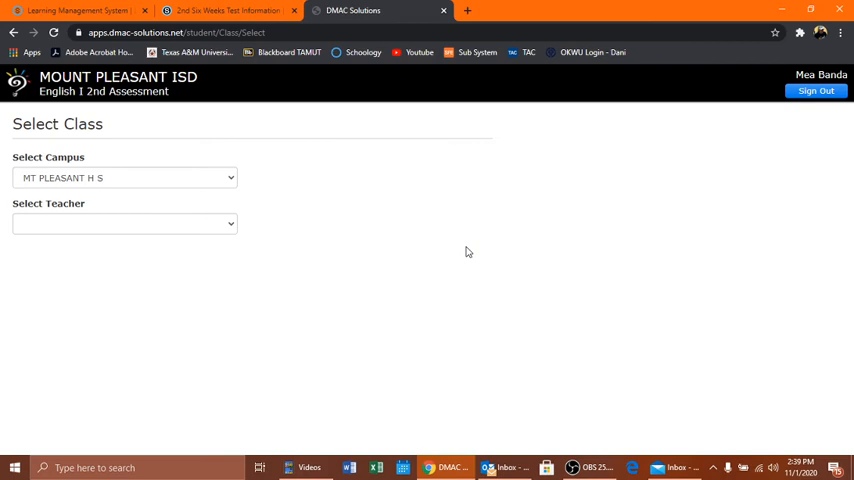
{"action": "mouse_move", "coordinate": [210, 228]}
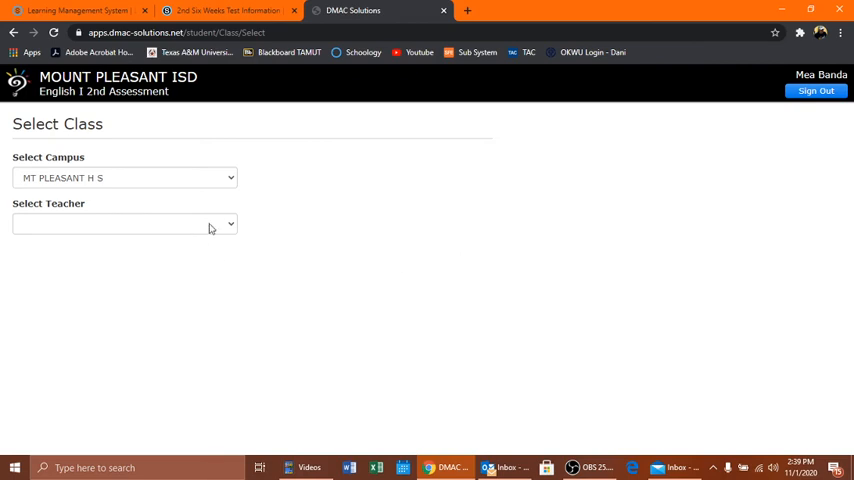
{"action": "left_click", "coordinate": [124, 222]}
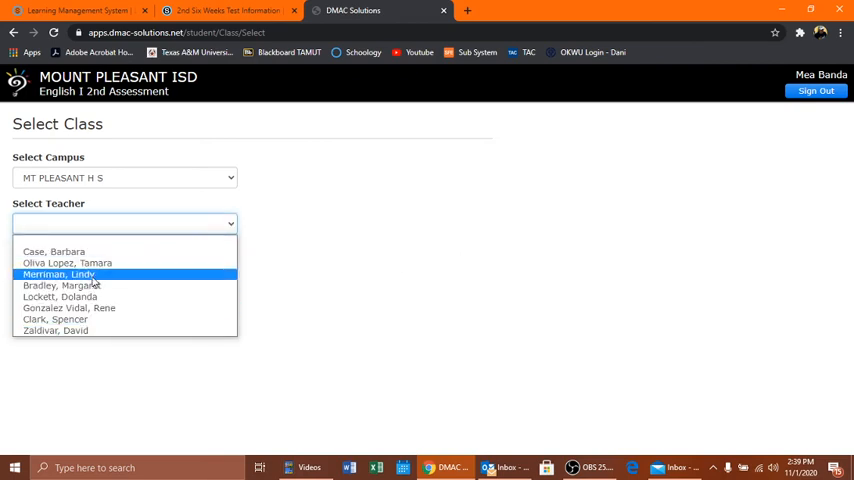
{"action": "left_click", "coordinate": [58, 274]}
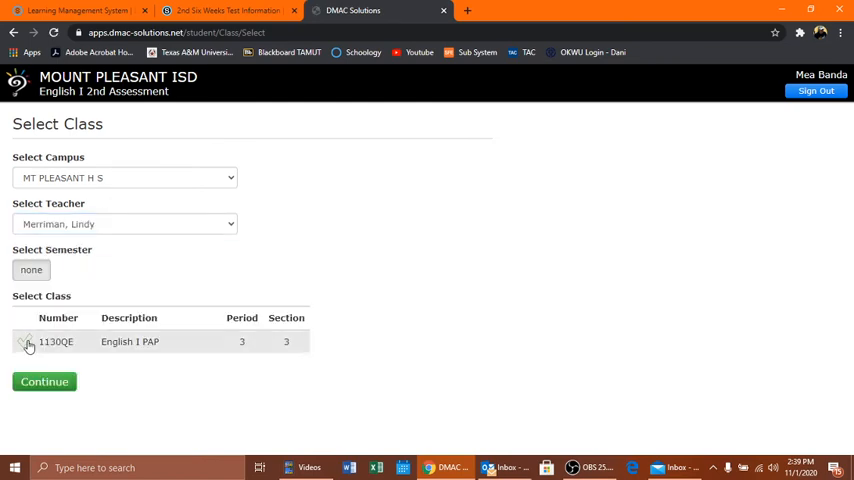
{"action": "left_click", "coordinate": [44, 380]}
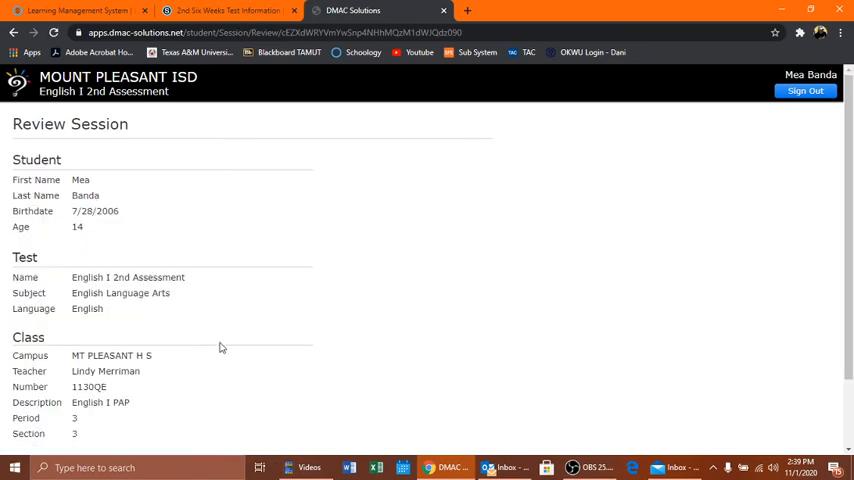
Step: Review the session details and start the Test Responses answer sheet
{"action": "scroll", "scroll_direction": "down", "scroll_amount": 3}
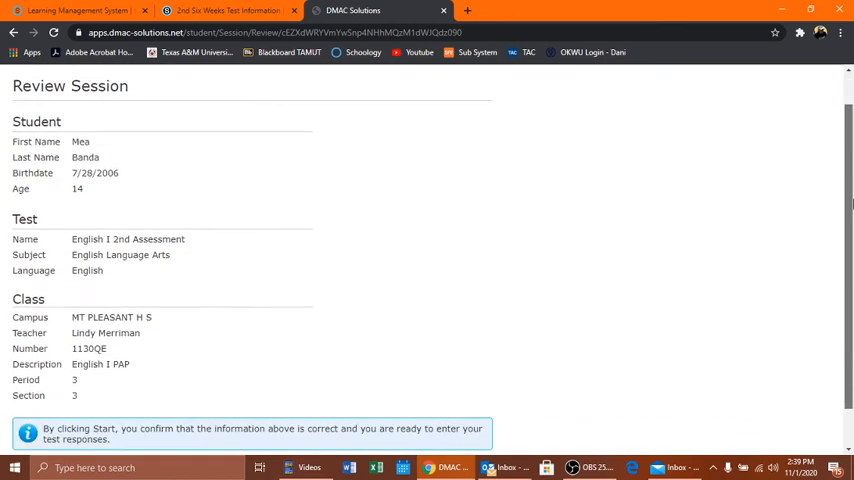
{"action": "scroll", "scroll_direction": "down", "scroll_amount": 3}
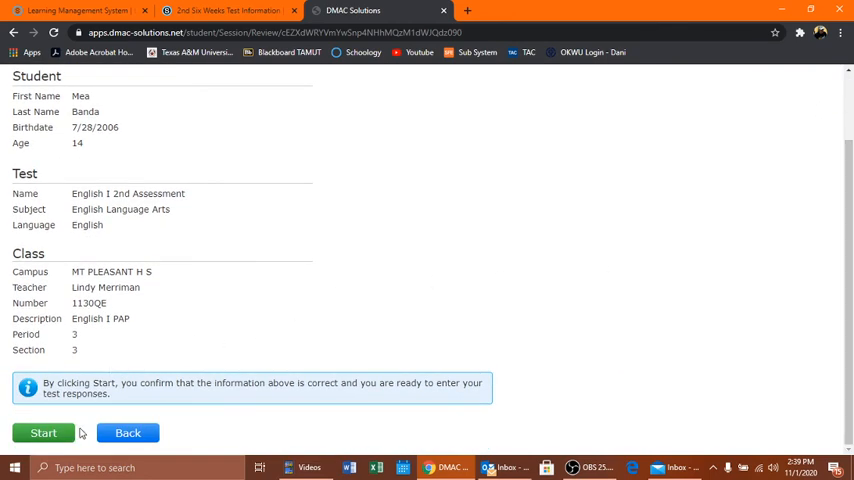
{"action": "left_click", "coordinate": [44, 432]}
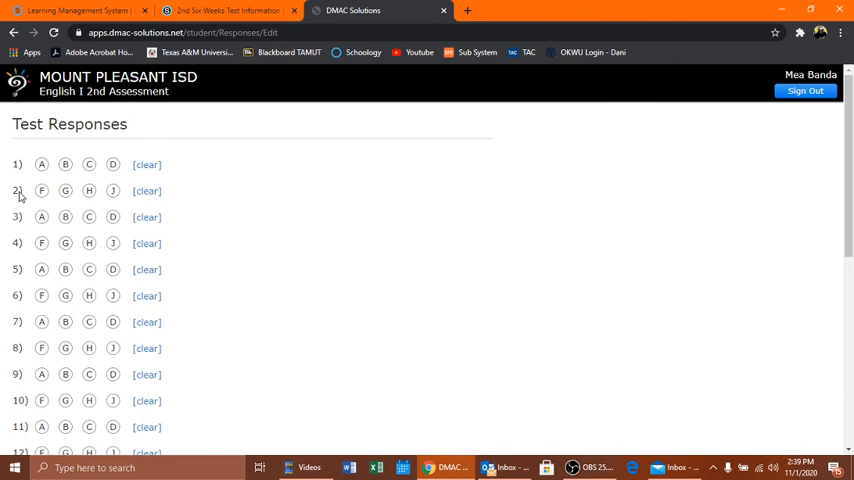
Step: Mark and change answer bubbles for questions 2, 3 and 4 on the response sheet
{"action": "left_click", "coordinate": [64, 192]}
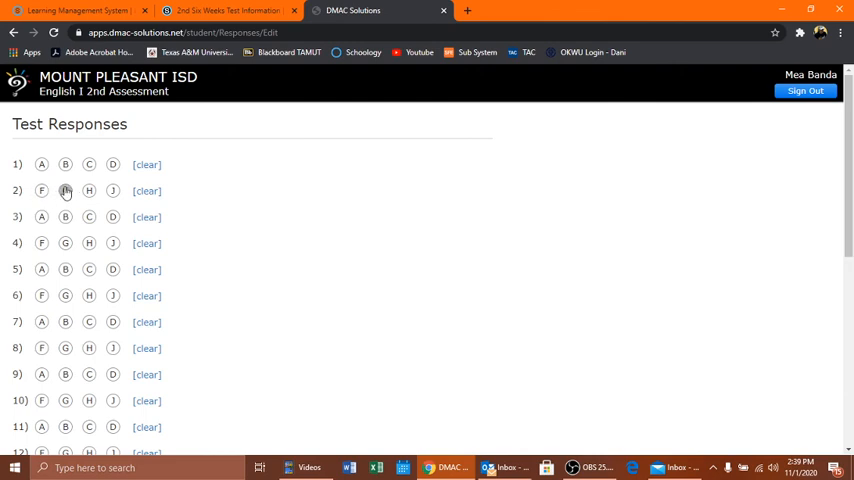
{"action": "left_click", "coordinate": [88, 192]}
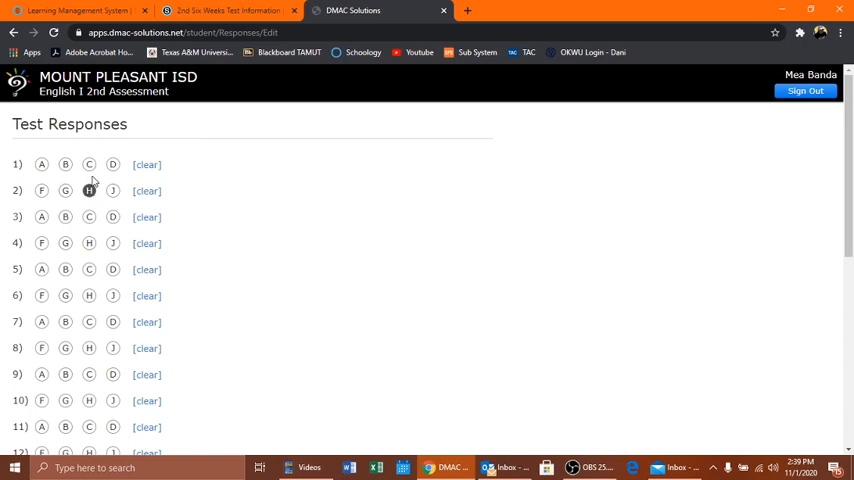
{"action": "left_click", "coordinate": [88, 216]}
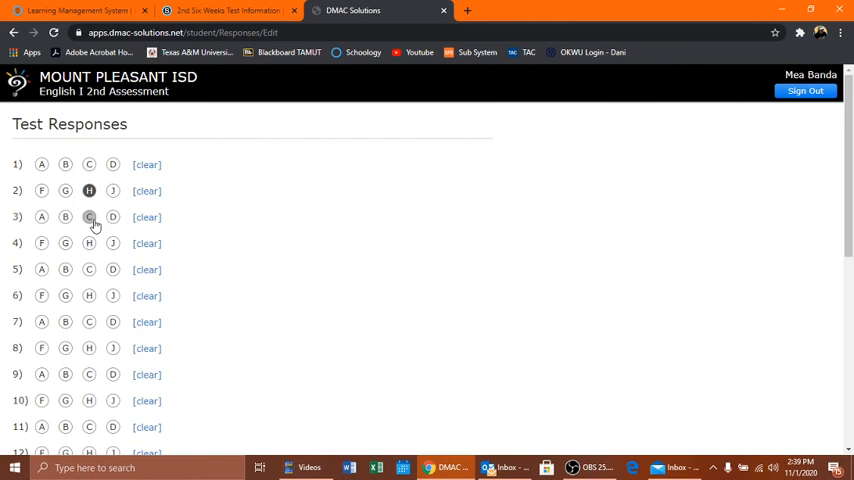
{"action": "left_click", "coordinate": [40, 244]}
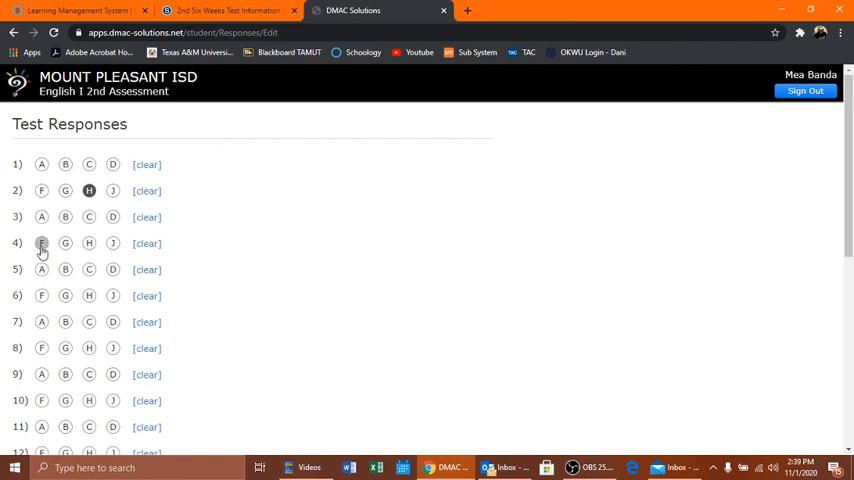
{"action": "left_click", "coordinate": [64, 244]}
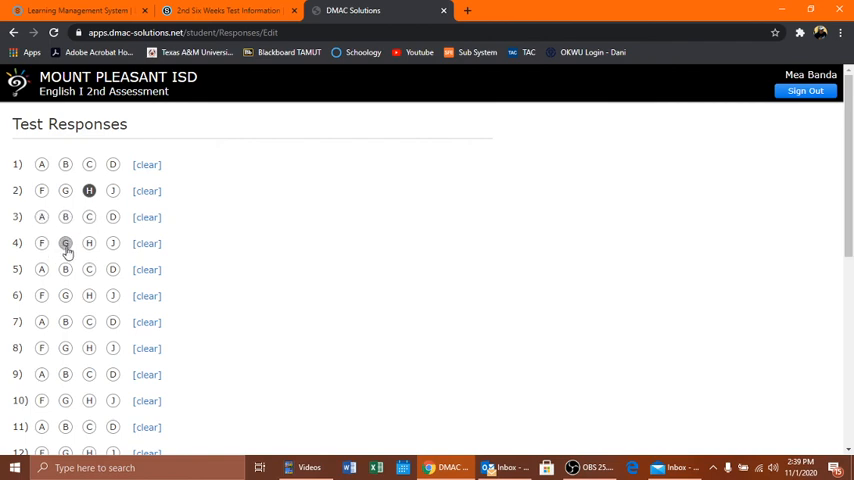
{"action": "left_click", "coordinate": [112, 244]}
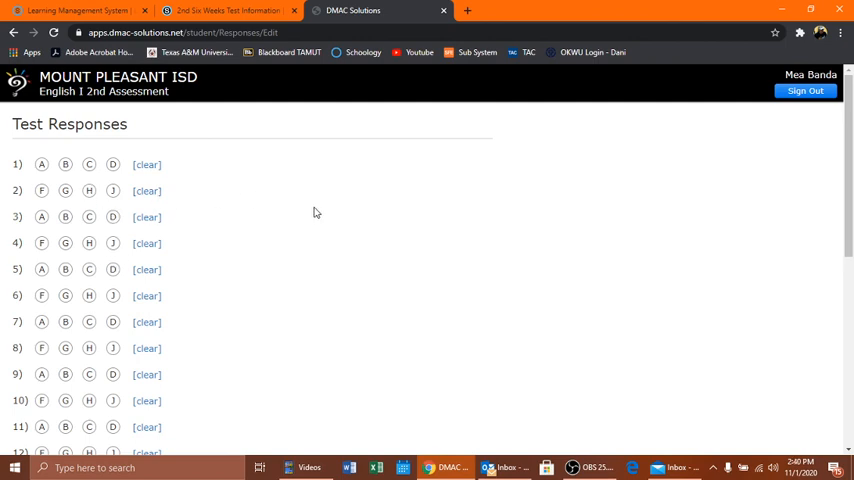
Step: Sign out of the test session, bringing up the leave-session confirmation warning
{"action": "left_click", "coordinate": [816, 90]}
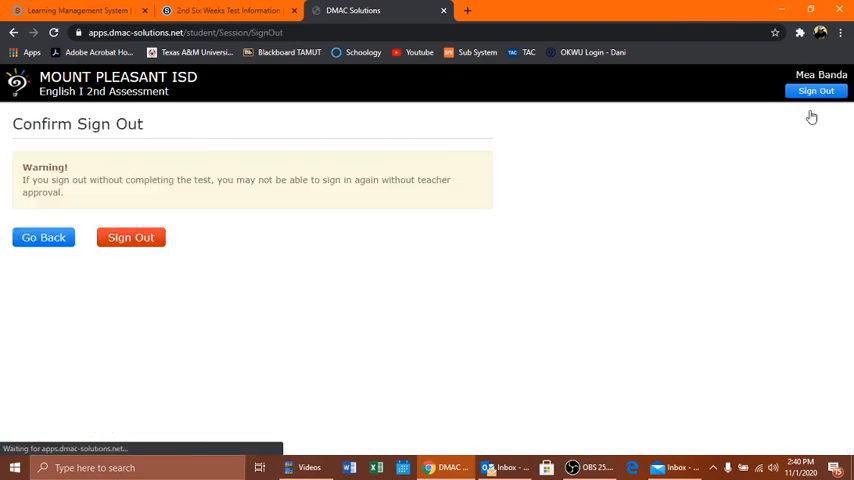
Step: Confirm the DMAC sign-out and return to the Schoology 2nd Six Weeks Test folder
{"action": "left_click", "coordinate": [130, 236]}
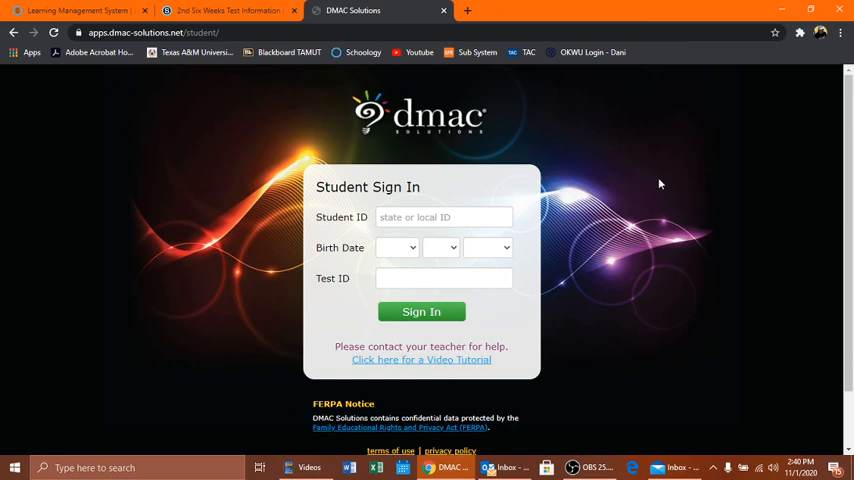
{"action": "left_click", "coordinate": [228, 10]}
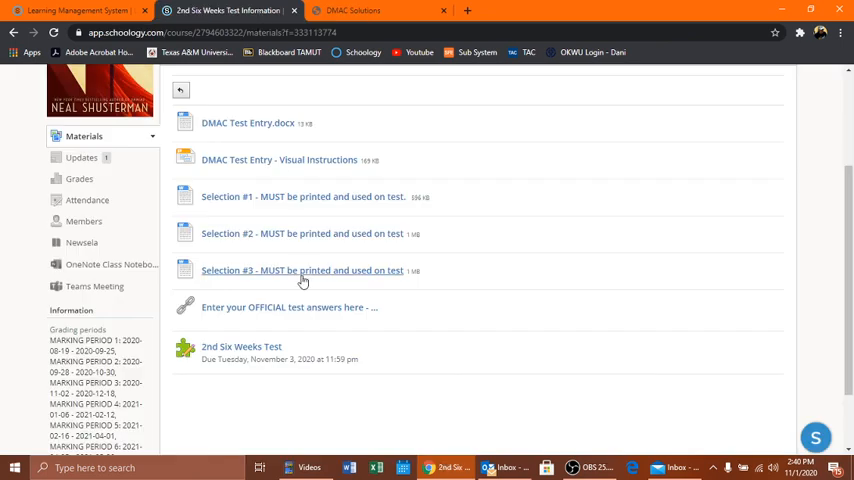
{"action": "mouse_move", "coordinate": [344, 346]}
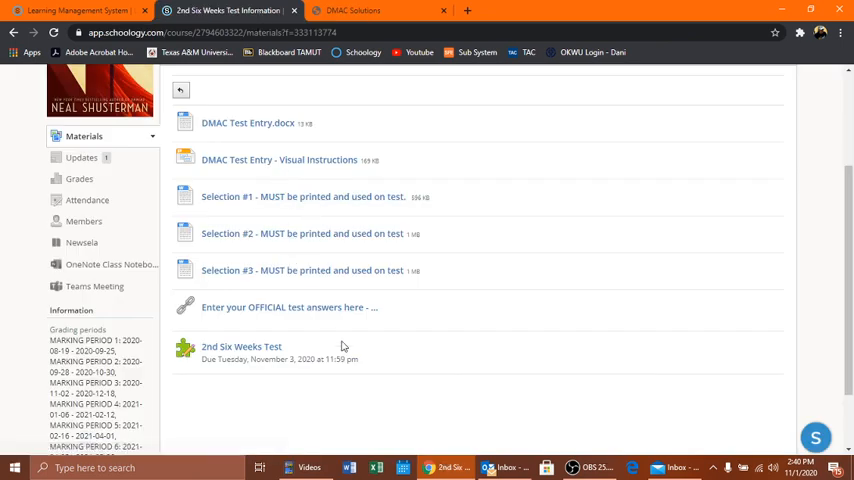
{"action": "mouse_move", "coordinate": [480, 324]}
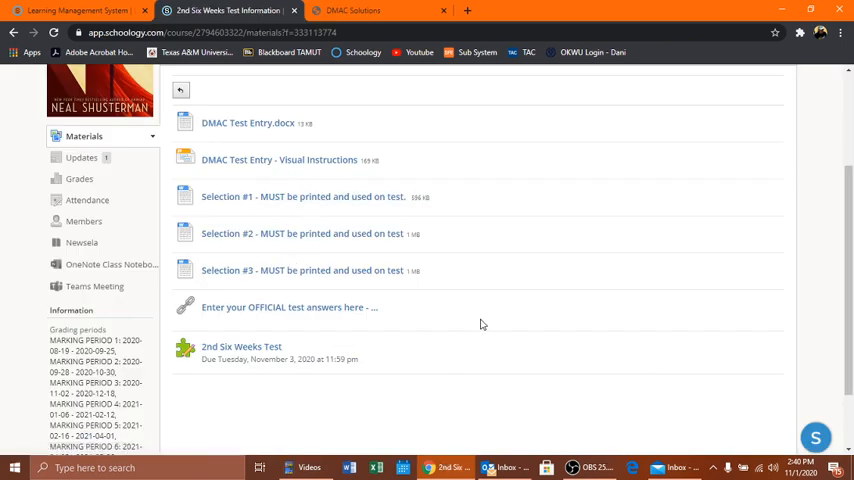